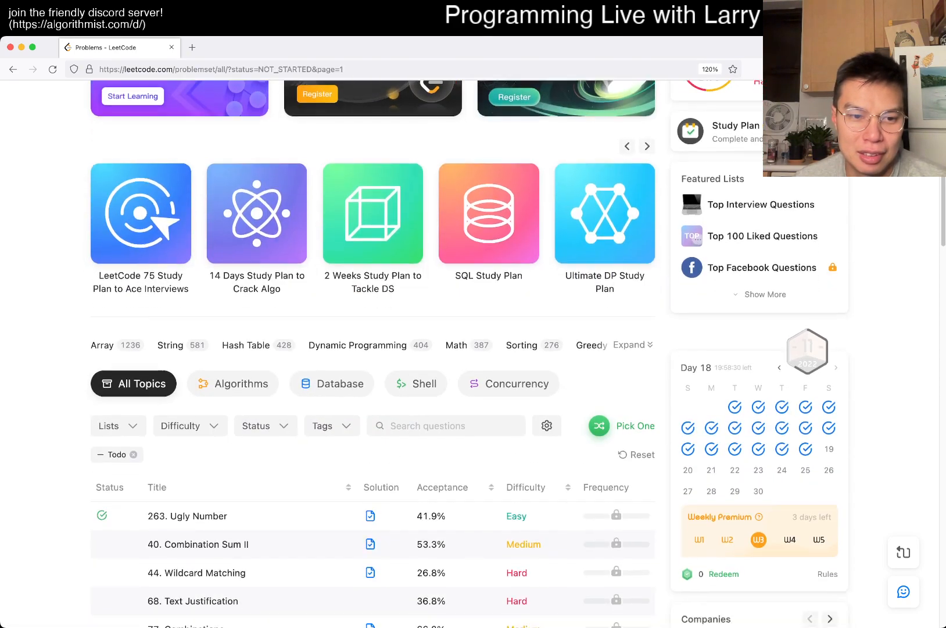
- Filter the problem list to Medium and pick a random one, landing on 93. Restore IP Addresses
scroll(down, 3)
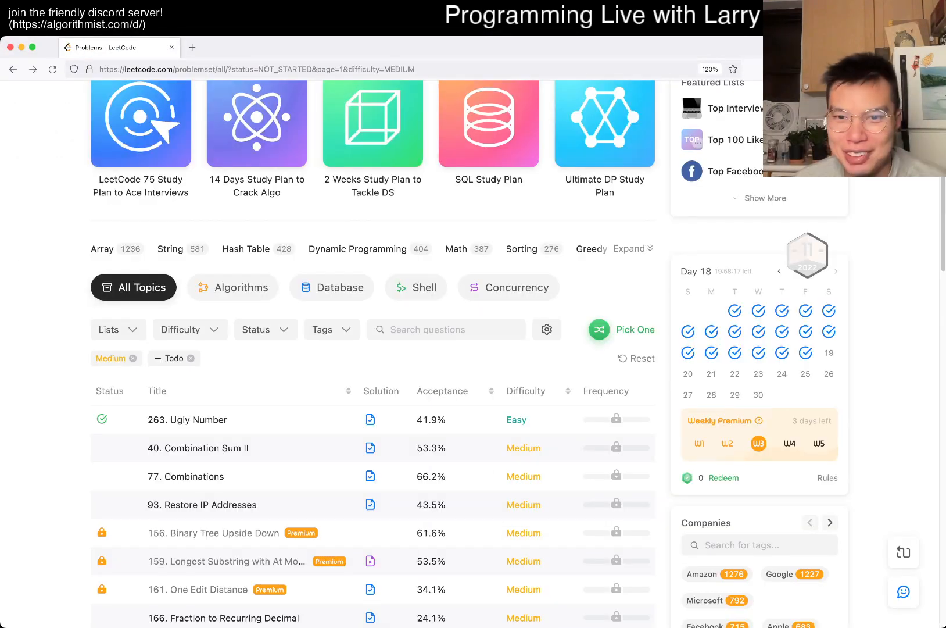
click(228, 561)
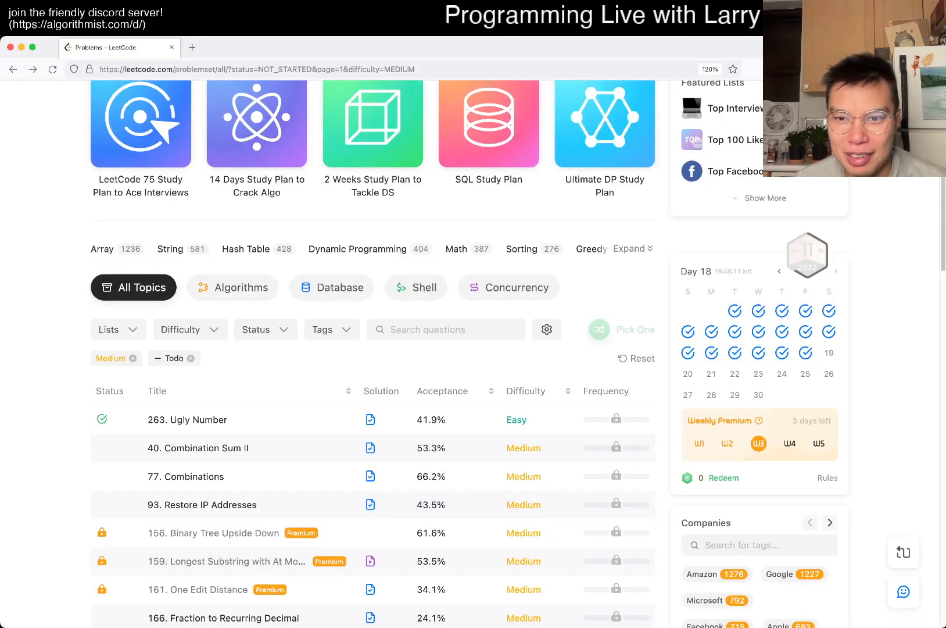
click(202, 505)
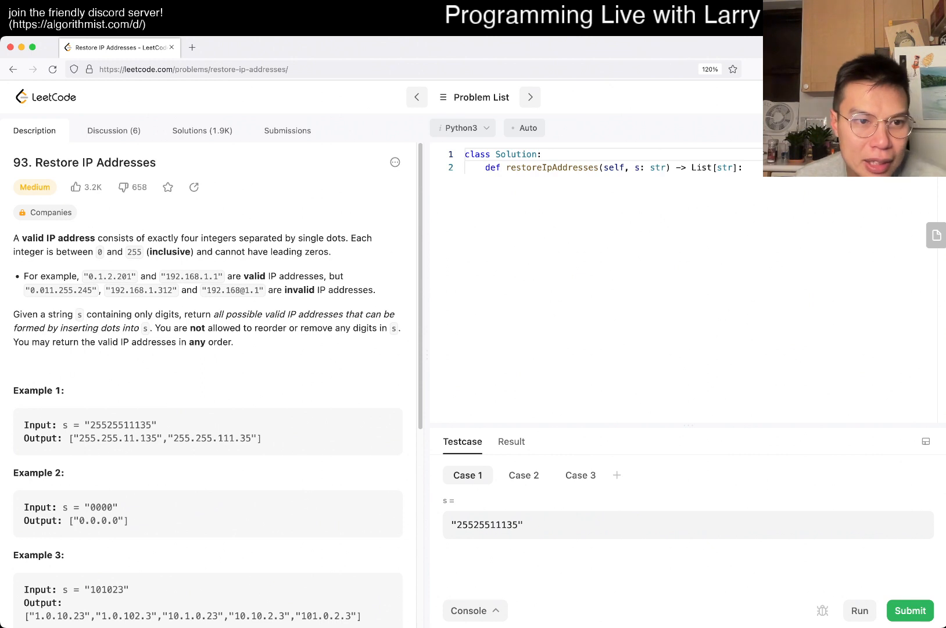
scroll(down, 3)
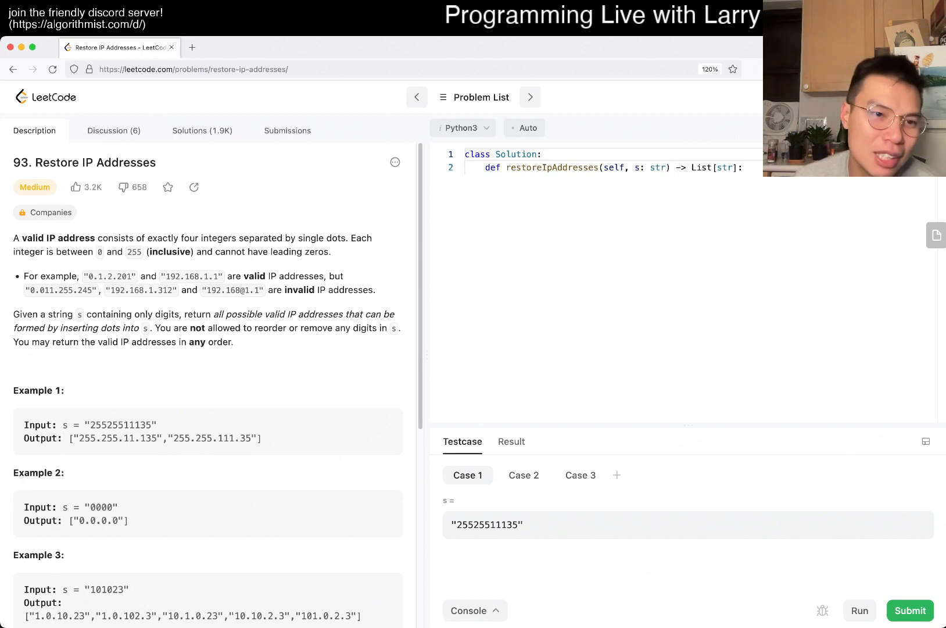
scroll(down, 3)
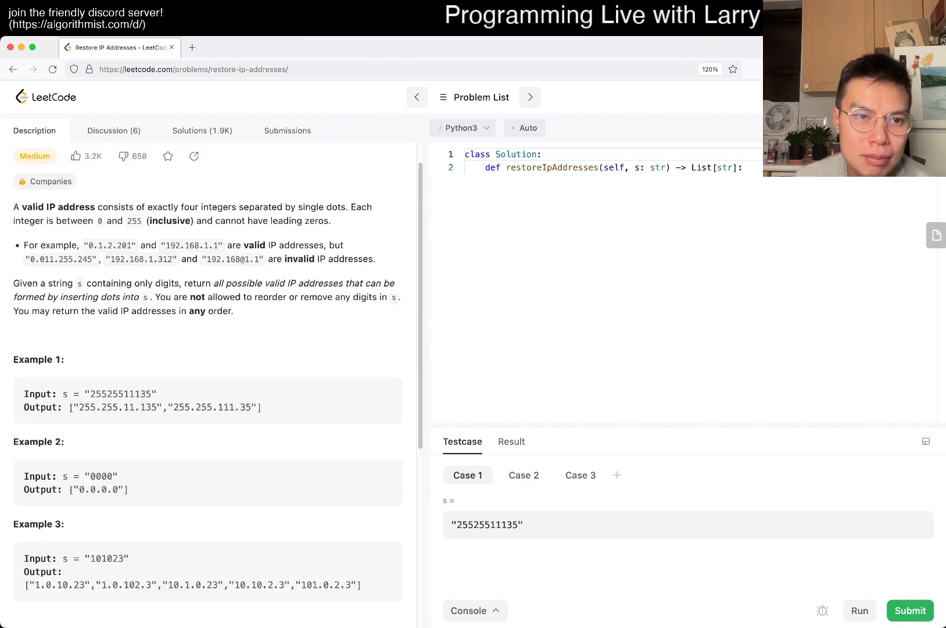
scroll(down, 3)
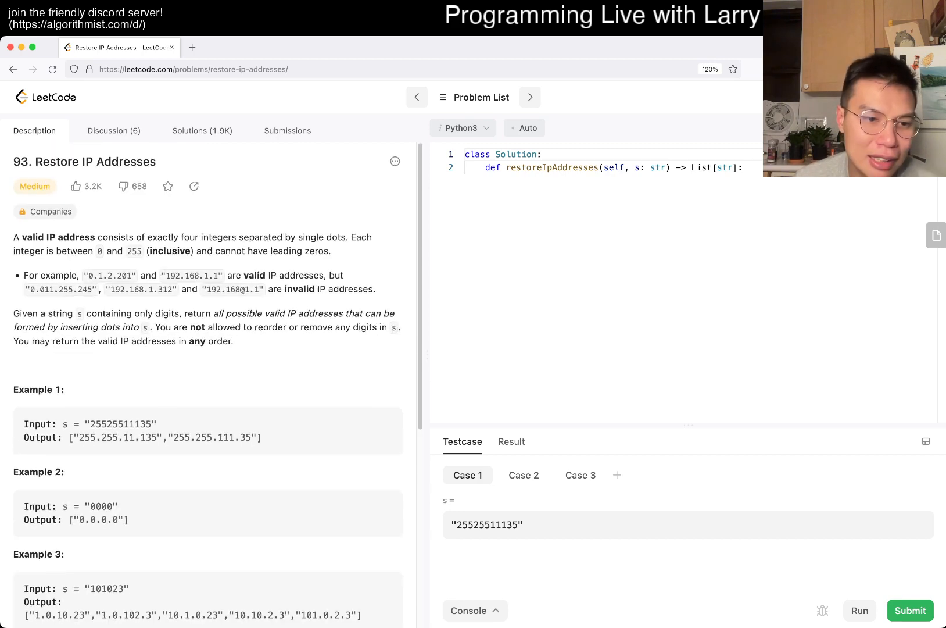
scroll(down, 3)
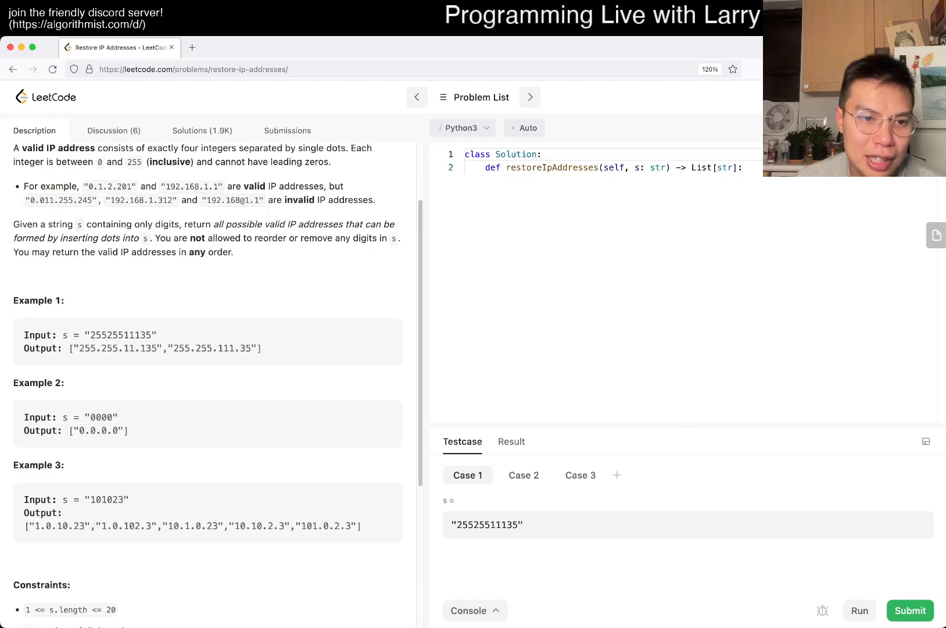
double_click(118, 335)
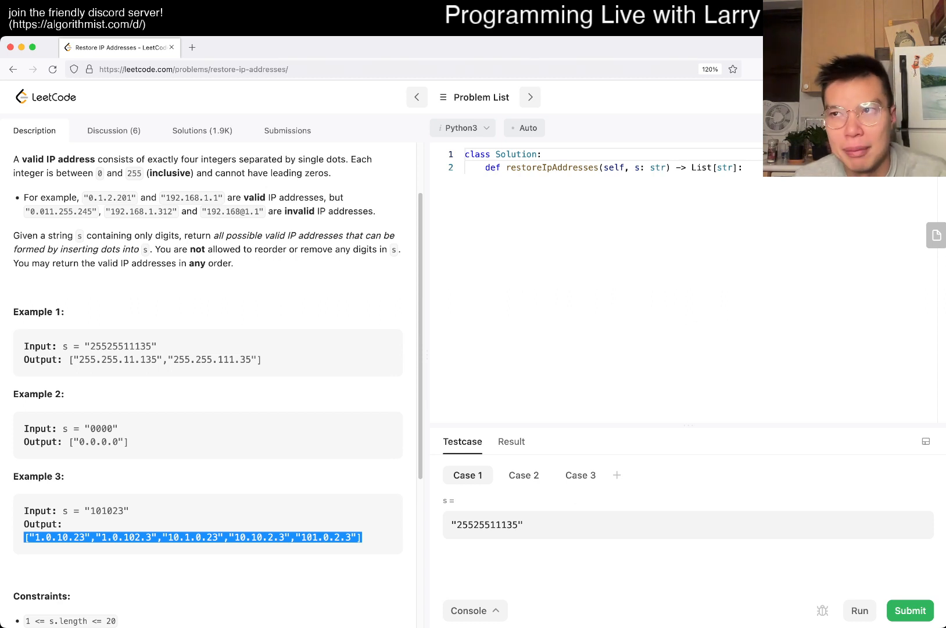
scroll(down, 3)
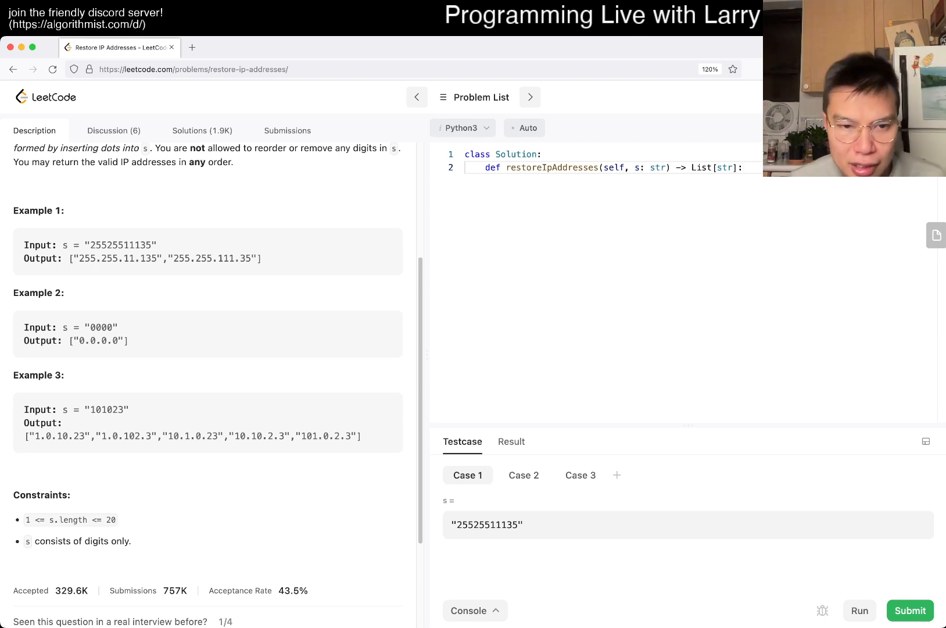
- Initialize ans = [] in the method body and begin a nested helper definition
key(Enter)
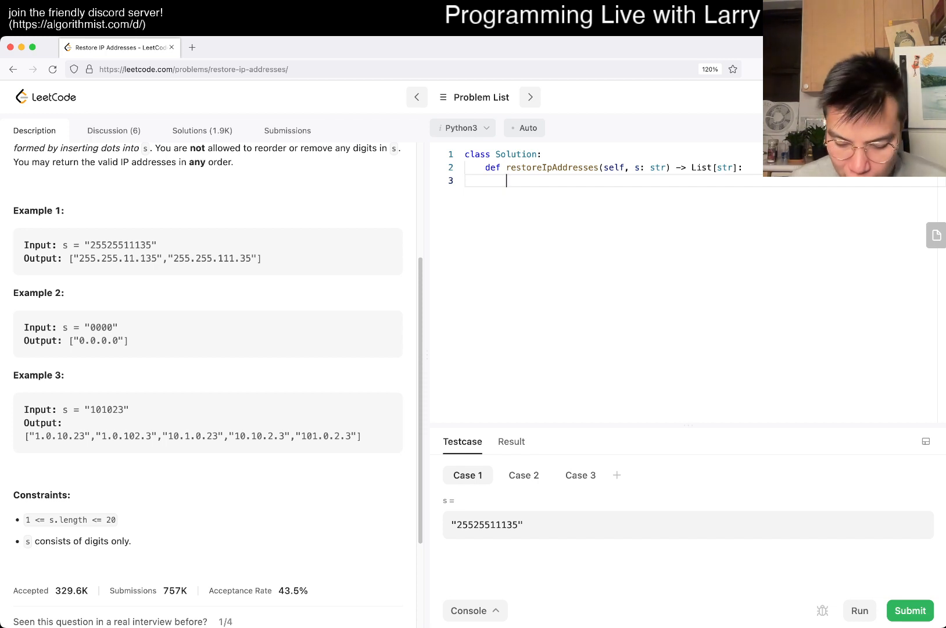
text(ans = [])
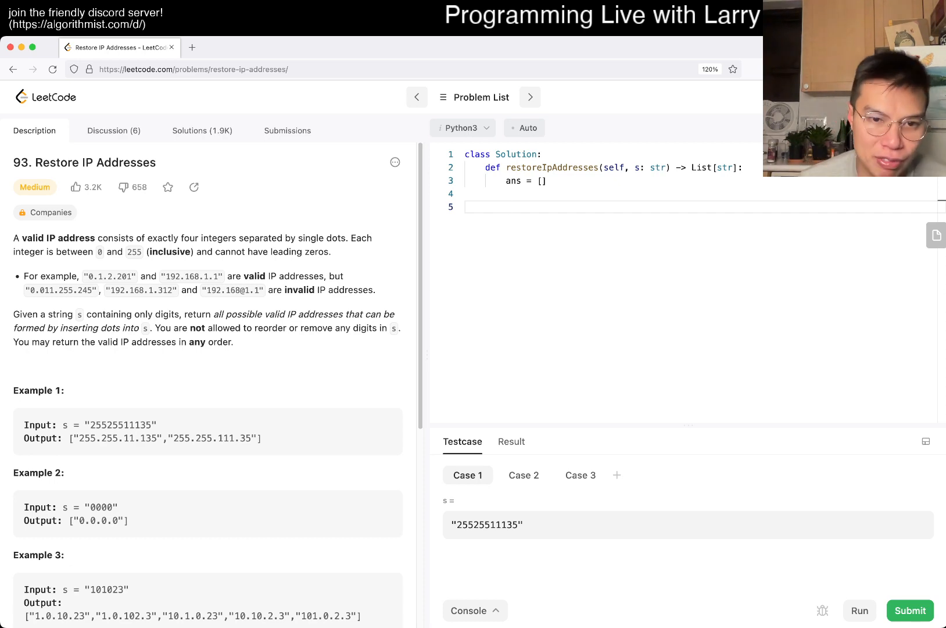
scroll(down, 3)
text(def)
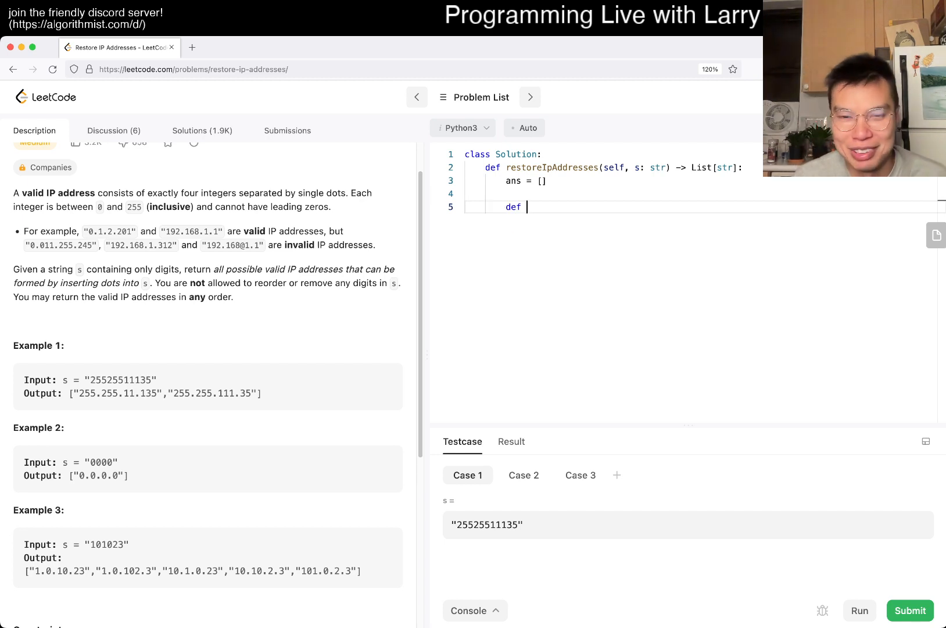
- Define go(index, current) with the len(current) == 4 condition instead of an index check
text(go)
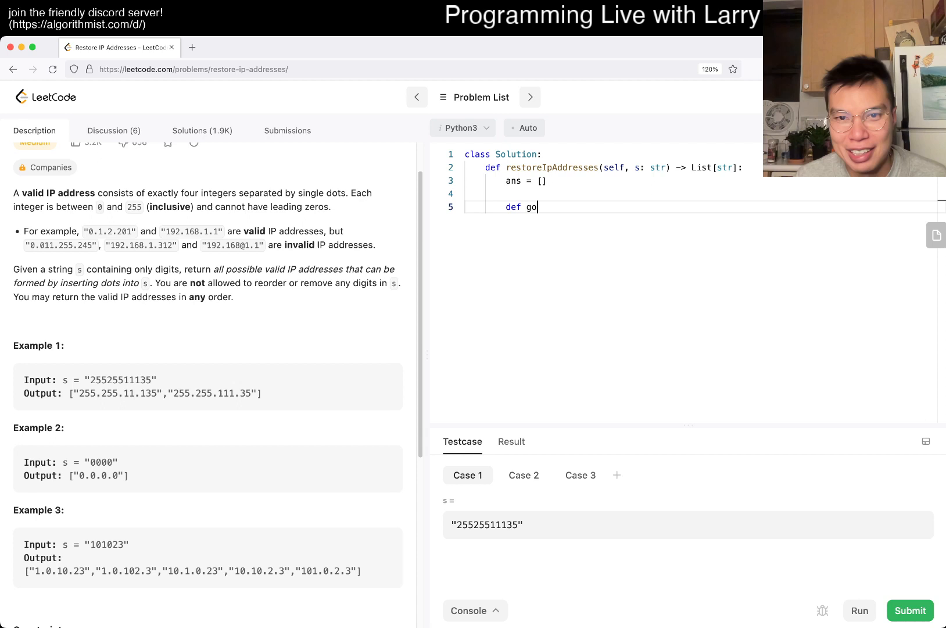
text(())
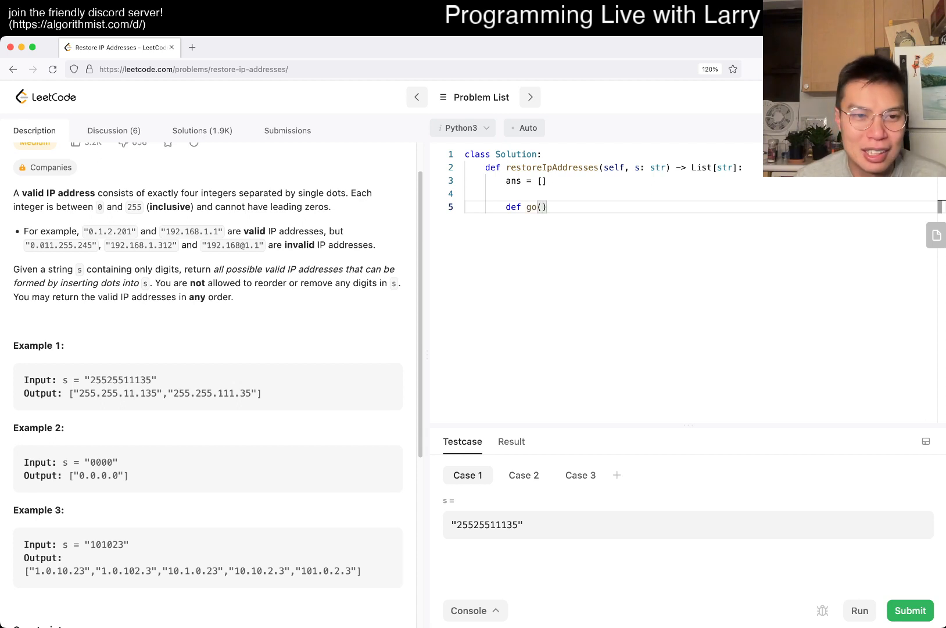
text(current,)
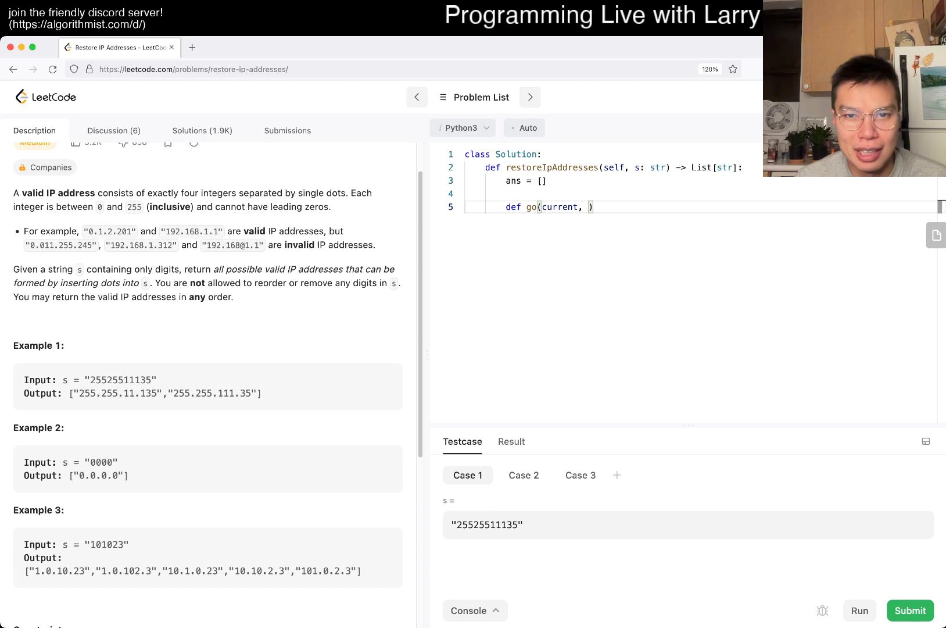
text(index, curre)
text(if i)
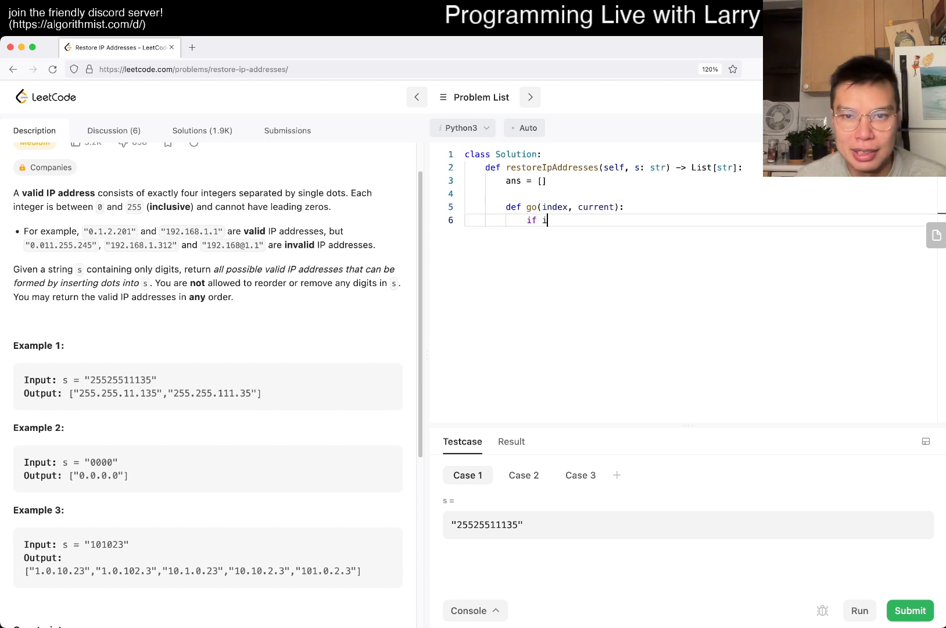
text(ndex == 4)
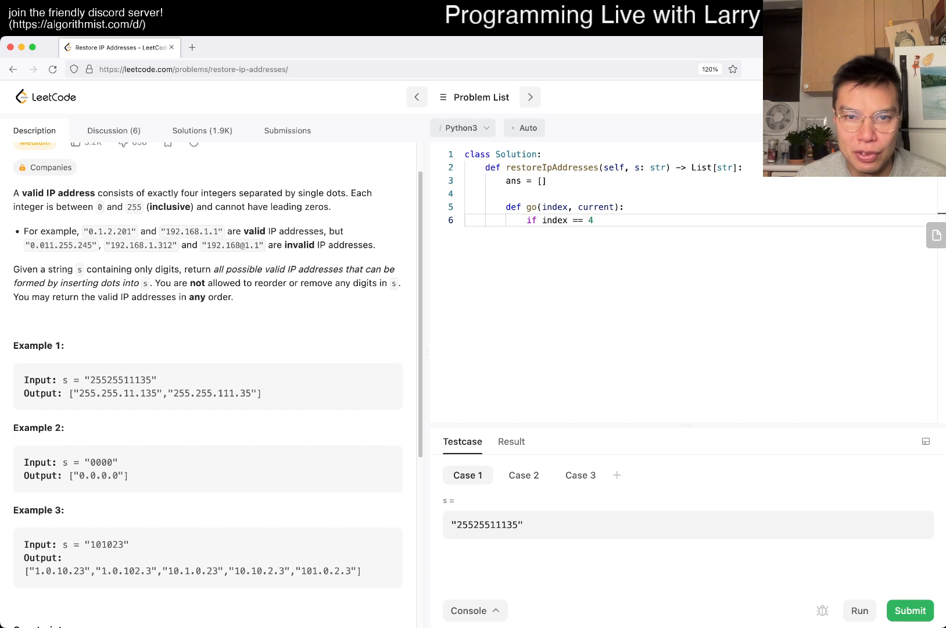
key(Backspace)
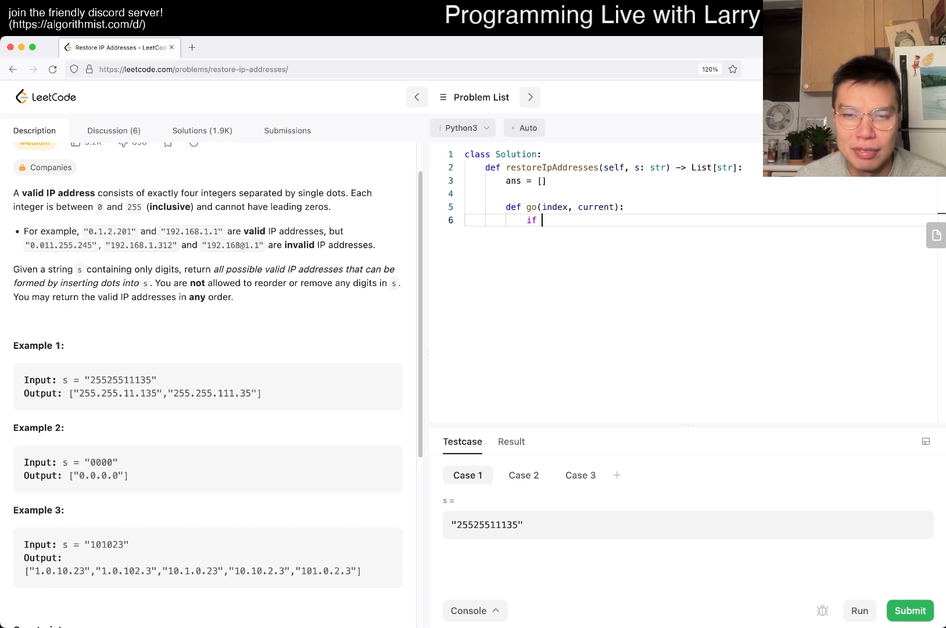
text(len(current) == 4)
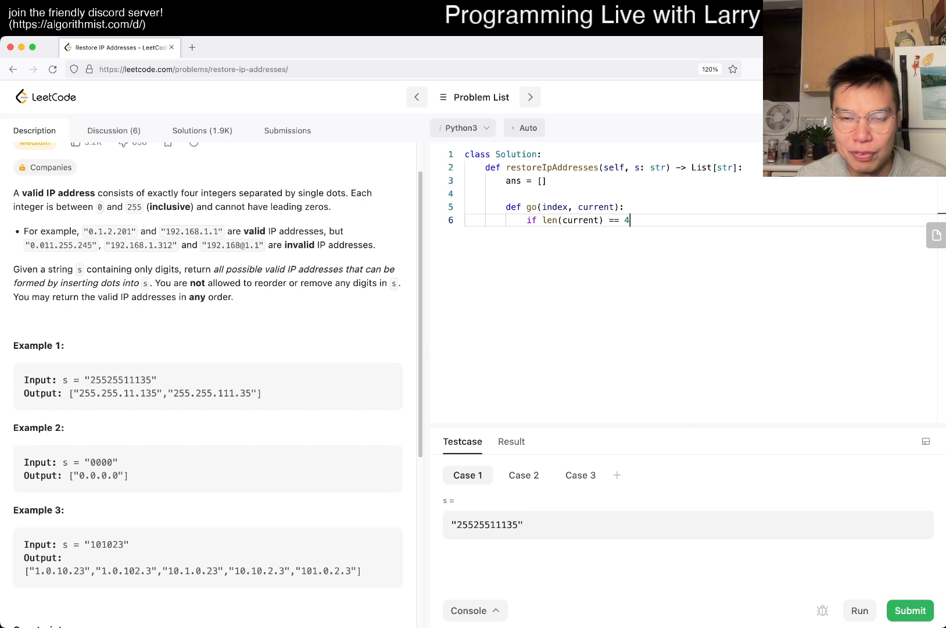
text(:)
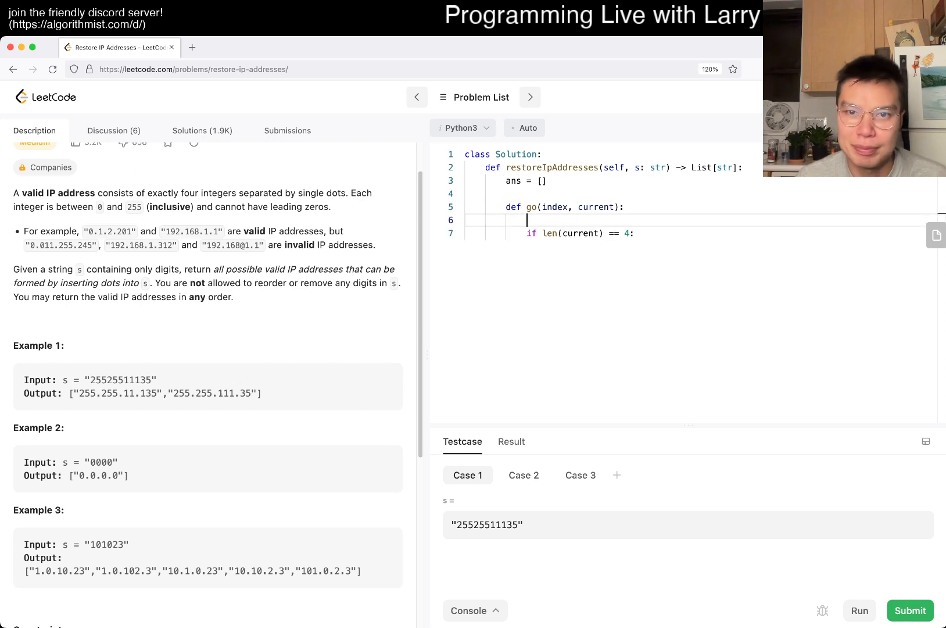
- Set N = len(s) and append '.'.join(current) to ans when index == N, else return
text(N = len)
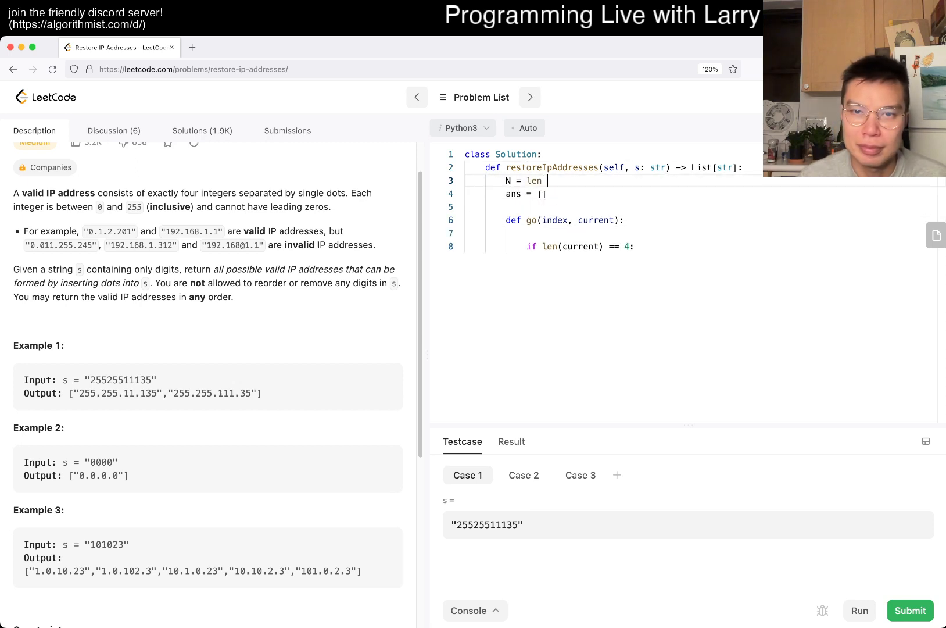
text((s))
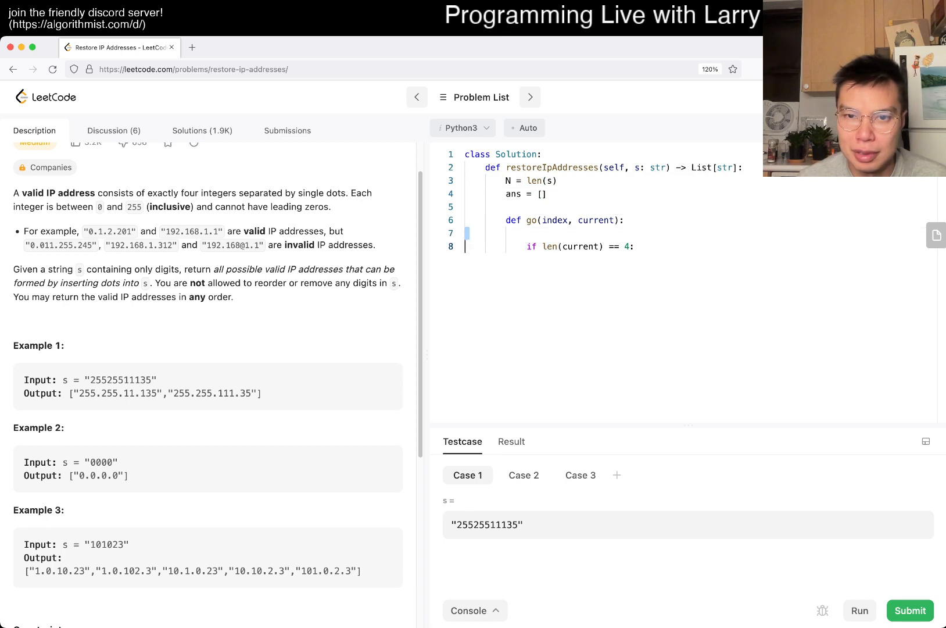
text(if index == N:)
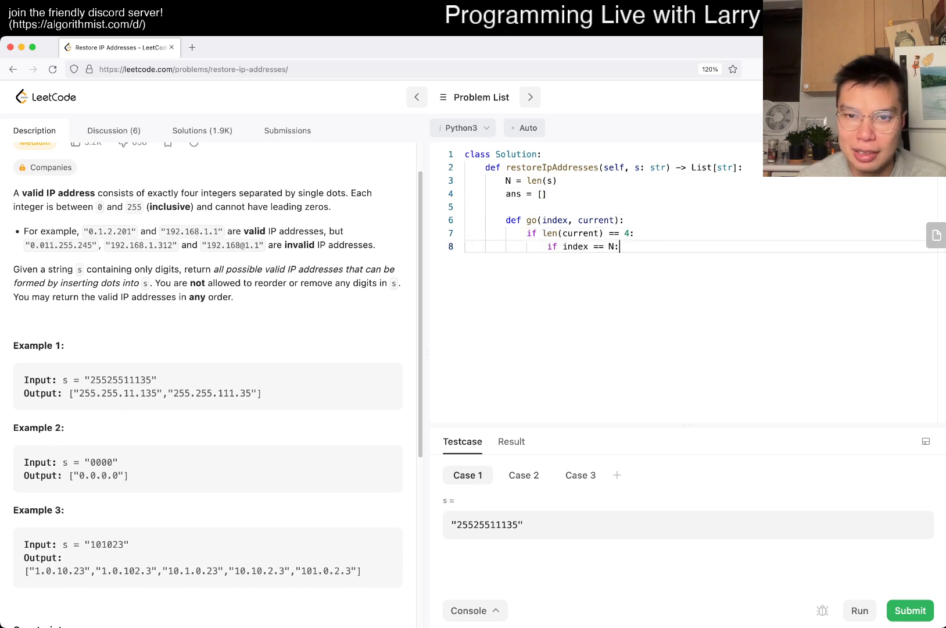
text(ans.append())
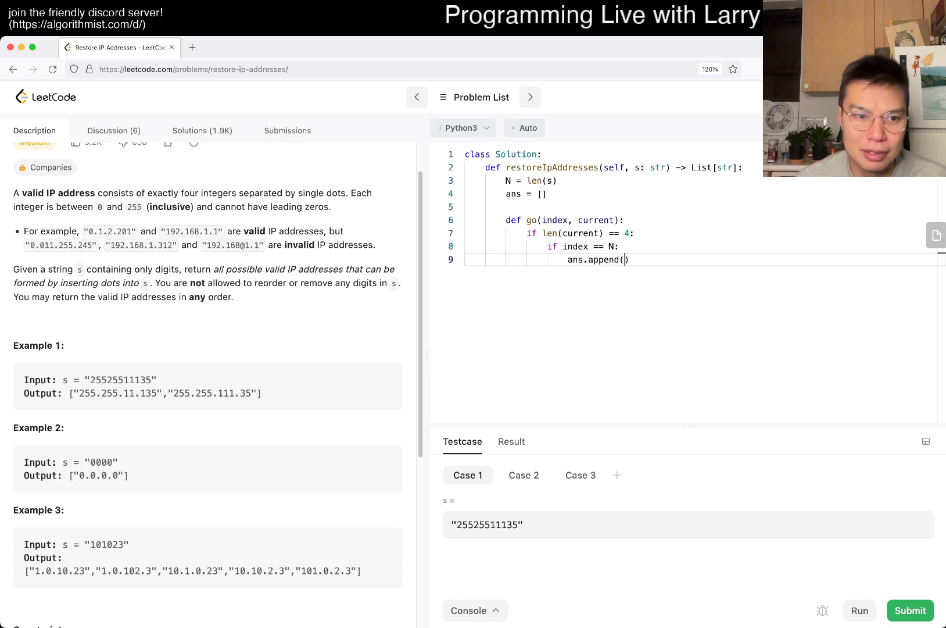
text("")
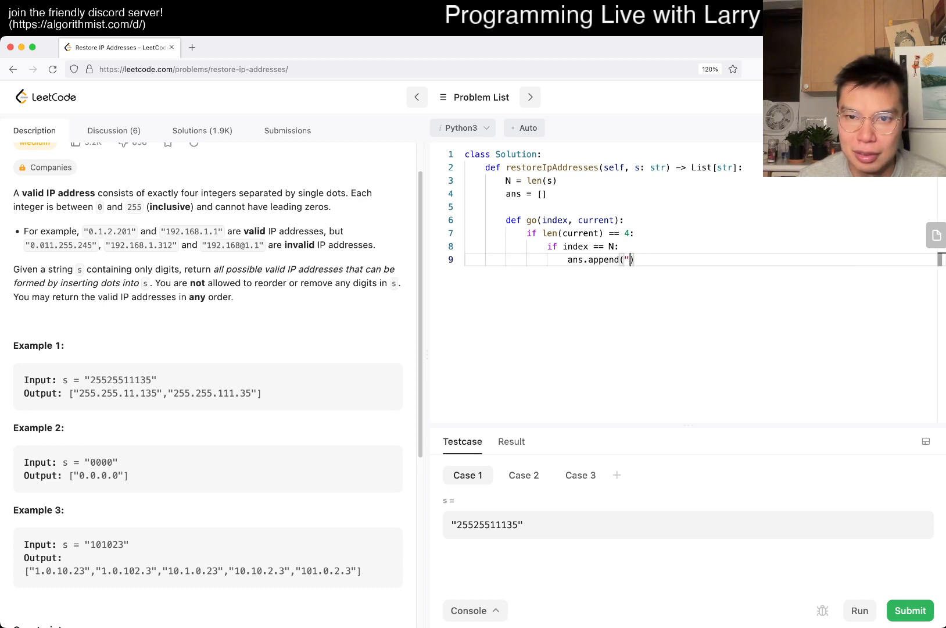
text(.join(current)
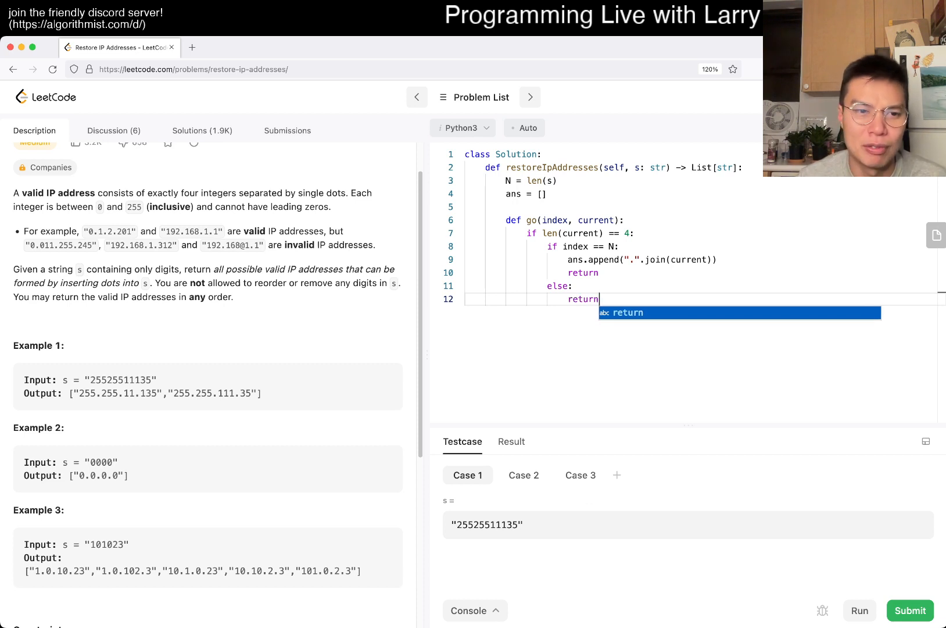
key(Enter)
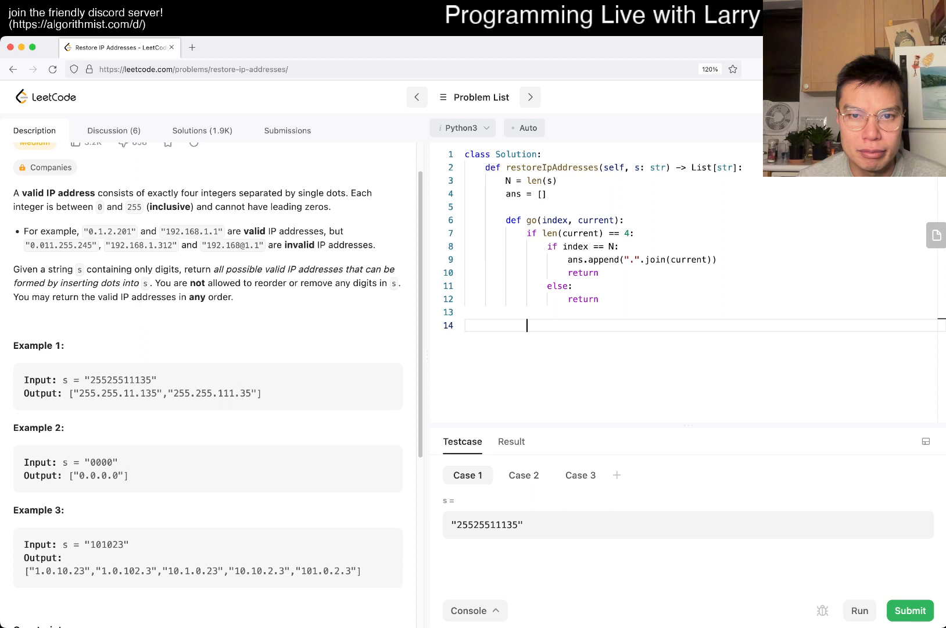
- Loop L over range(1, 4), appending s[index:index + L], recursing with go(index + L, current), then popping
text(for L in range)
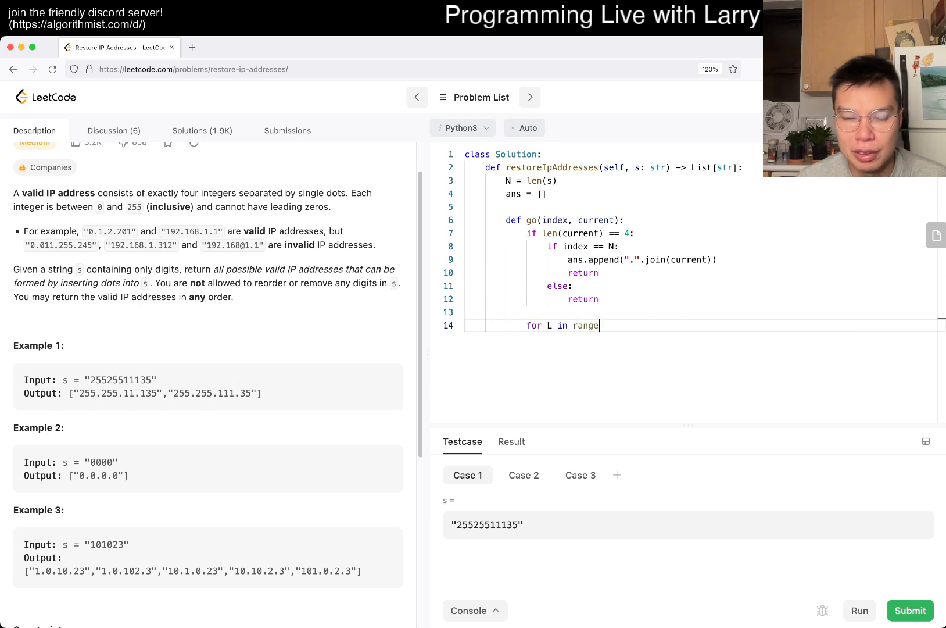
text((1, ))
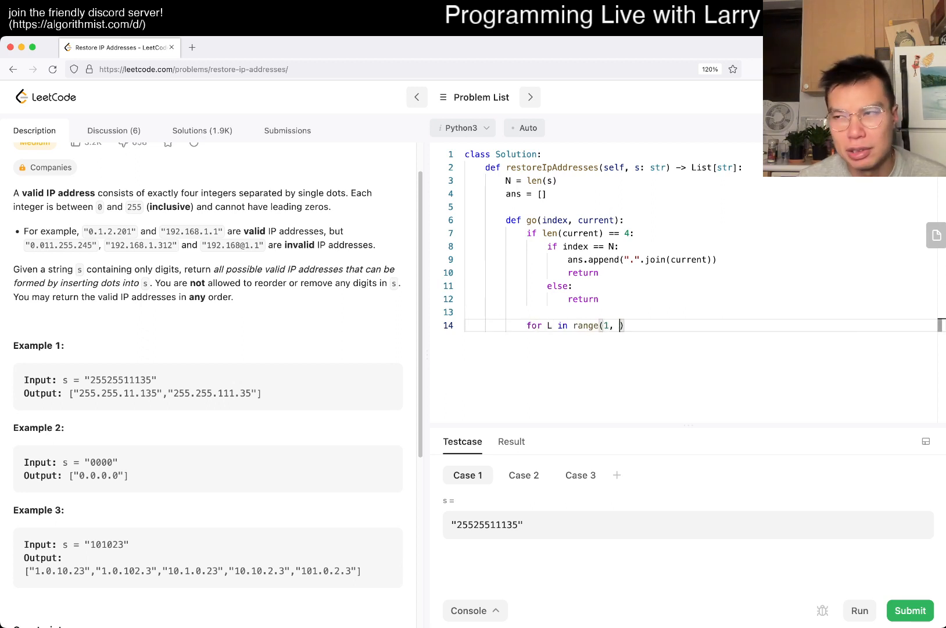
text(4)
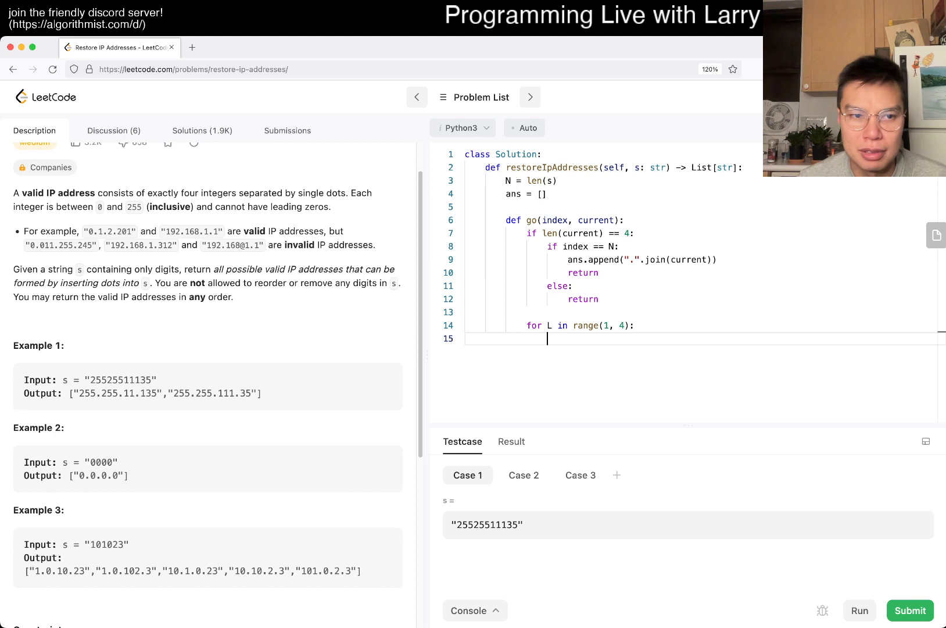
text(go(index +)
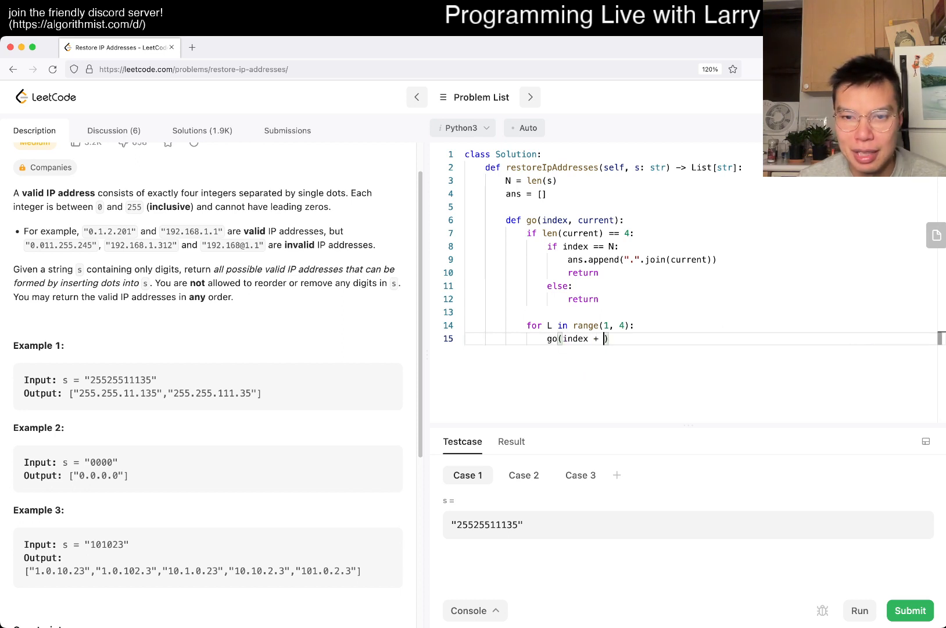
text(L,)
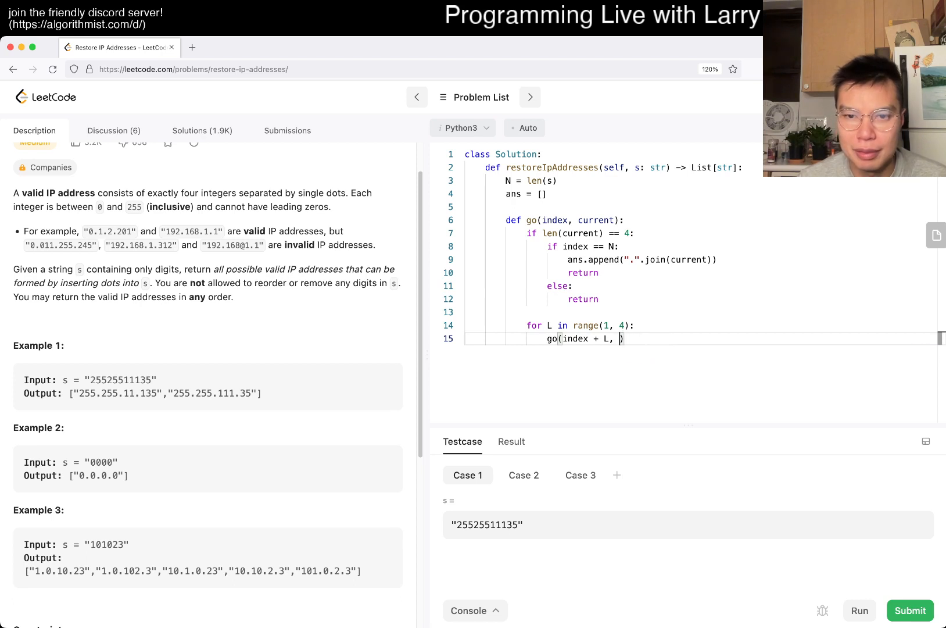
text(current)
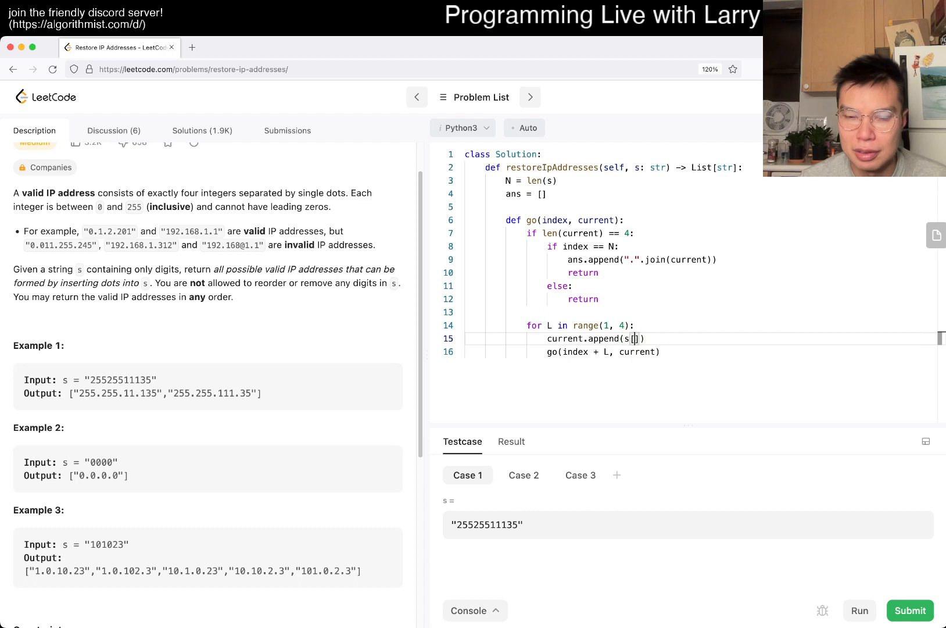
text(index:index + L)
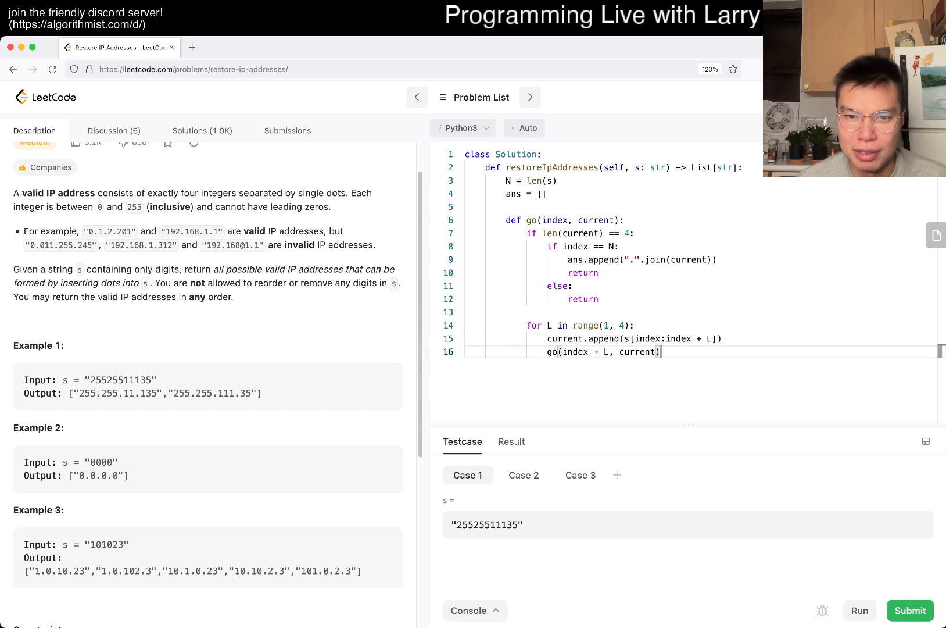
text(current.pop())
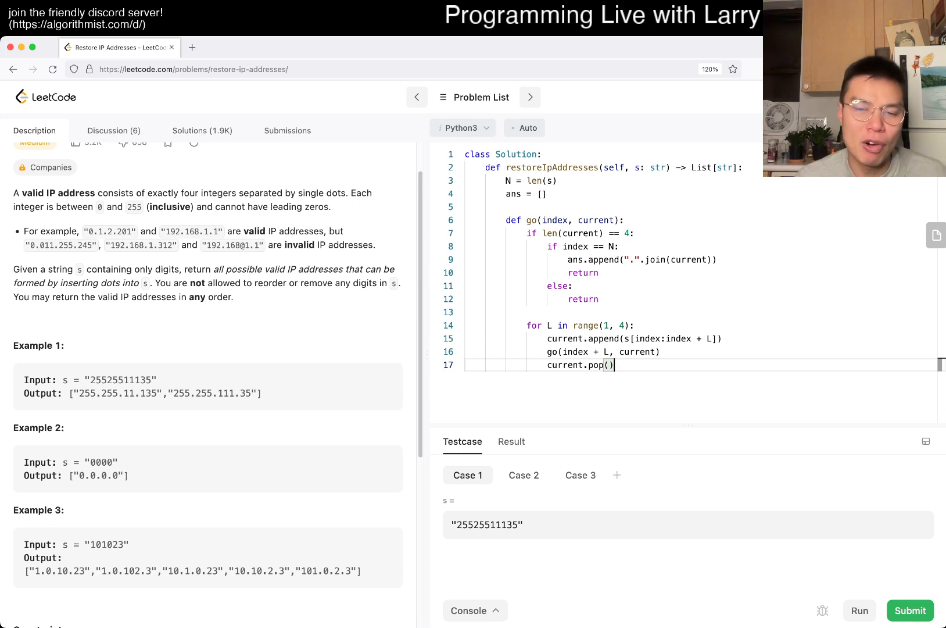
key(Enter)
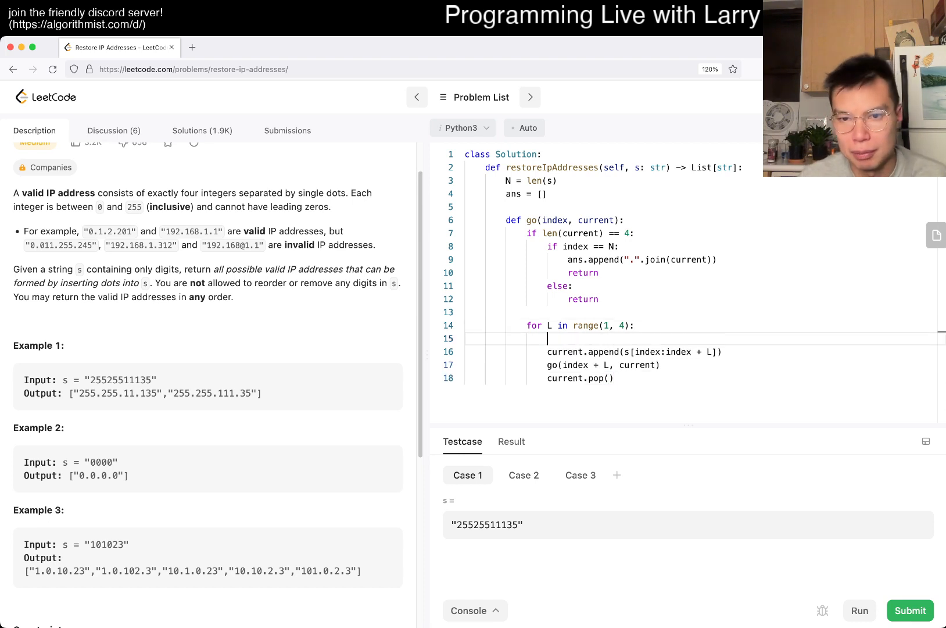
text(s)
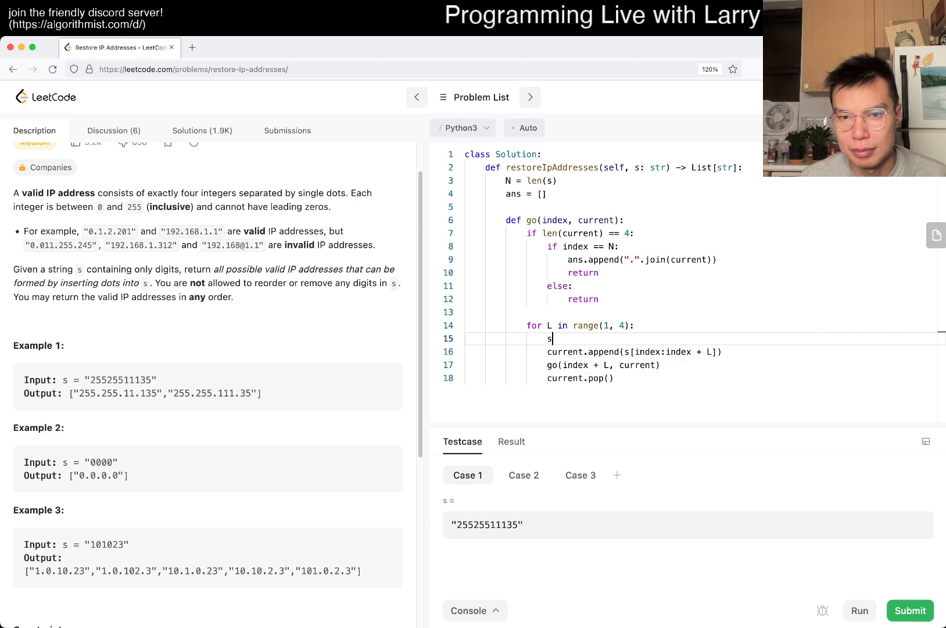
- Store each piece as x = s[index:index + L], append x, and start the search with go(0, [])
key(Backspace)
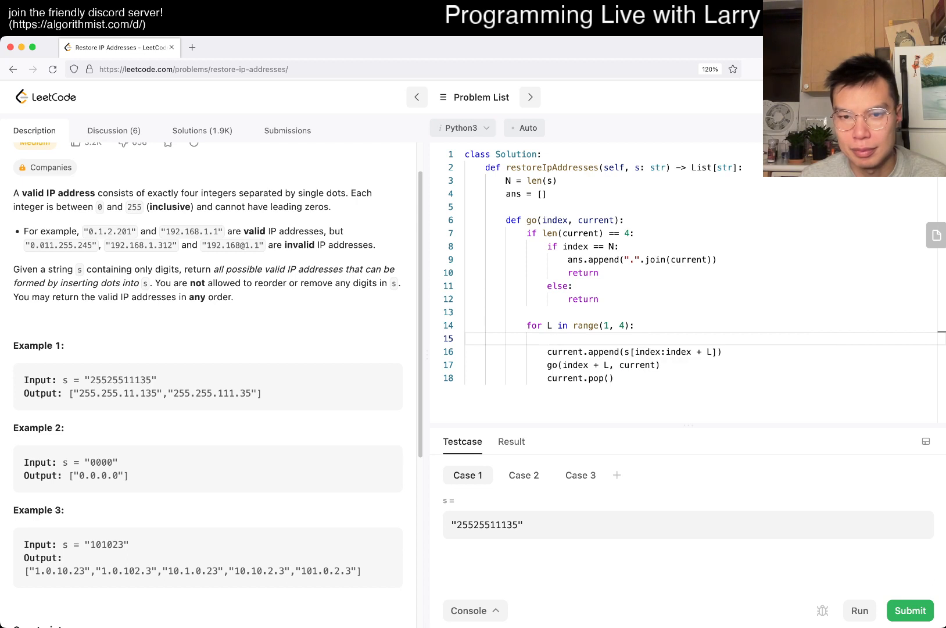
text(x =)
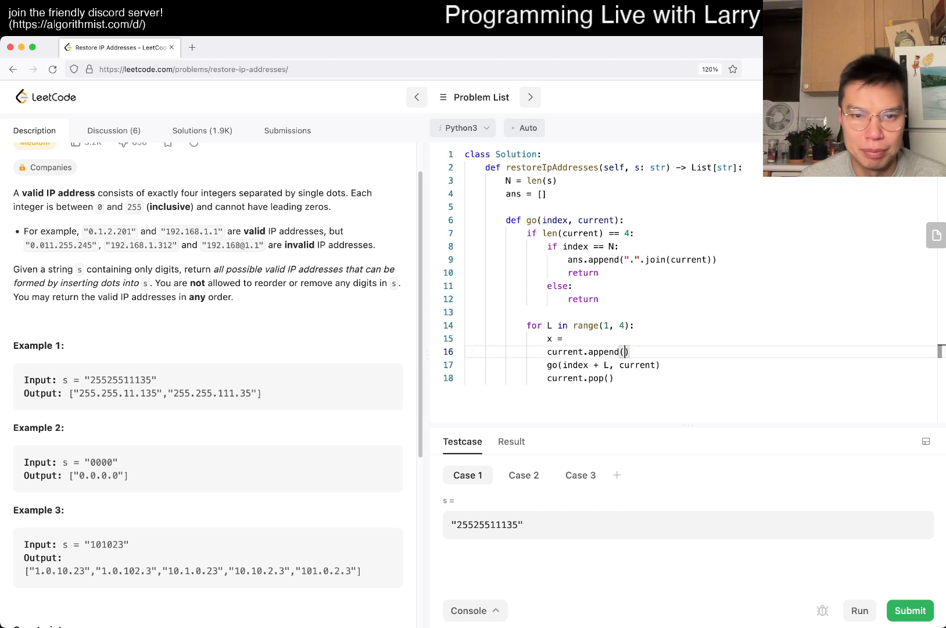
text(s[index:index + L])
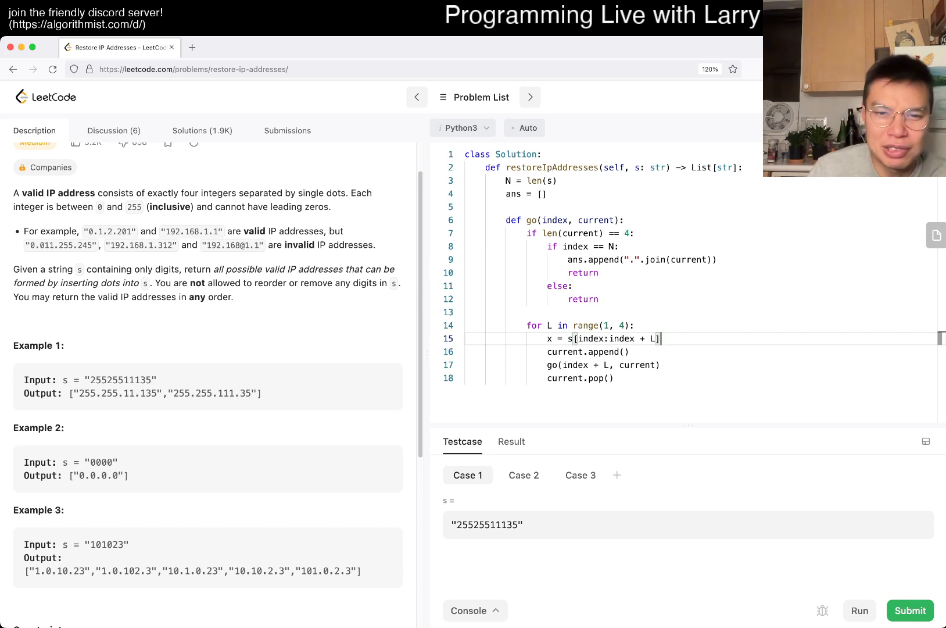
text(x)
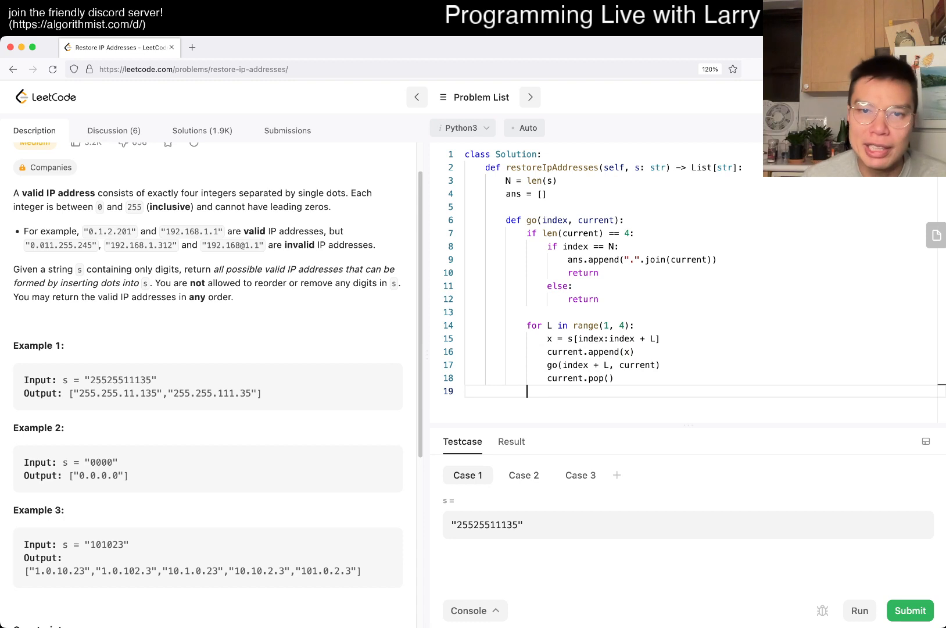
text(go(0, ))
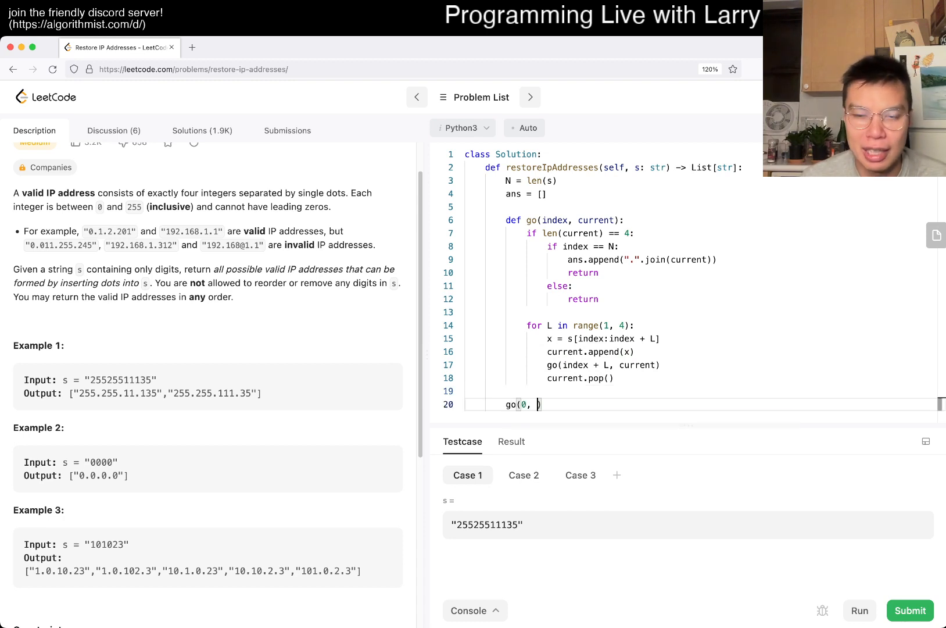
text([]))
text(return ans)
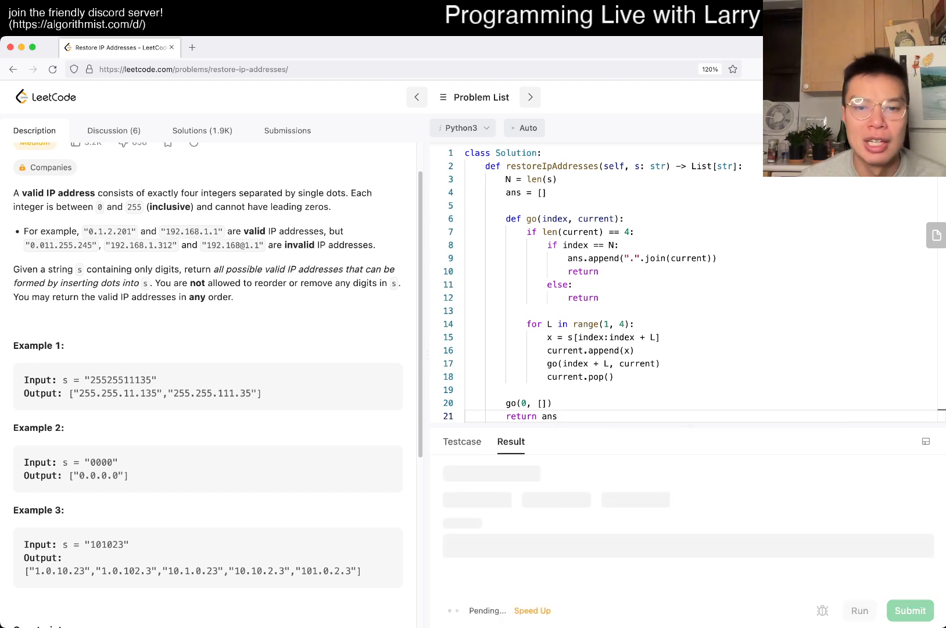
- Run the examples and inspect the Wrong Answer outputs, marking the invalid 525 piece and checking cases 2 and 3
click(859, 610)
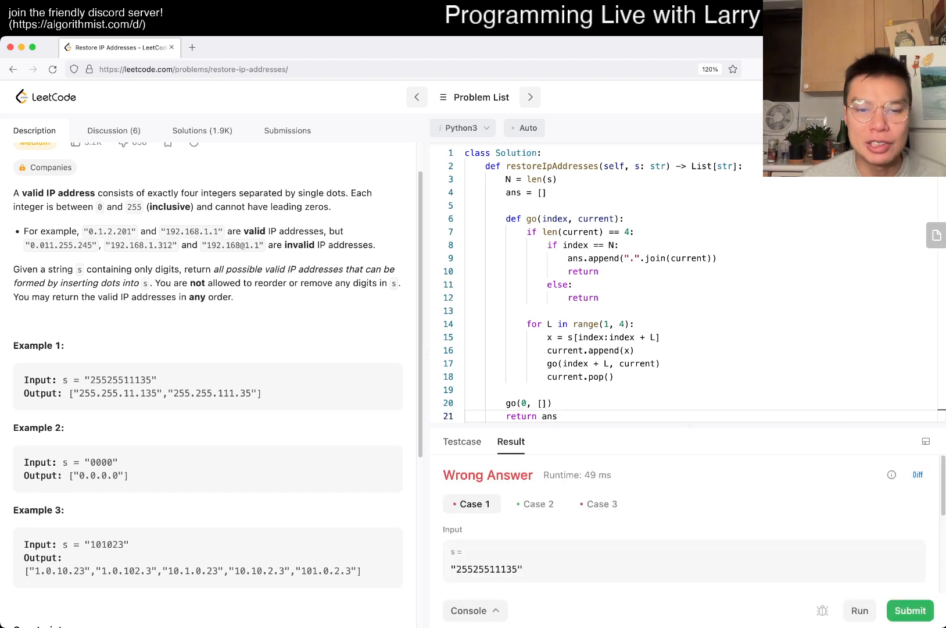
scroll(down, 3)
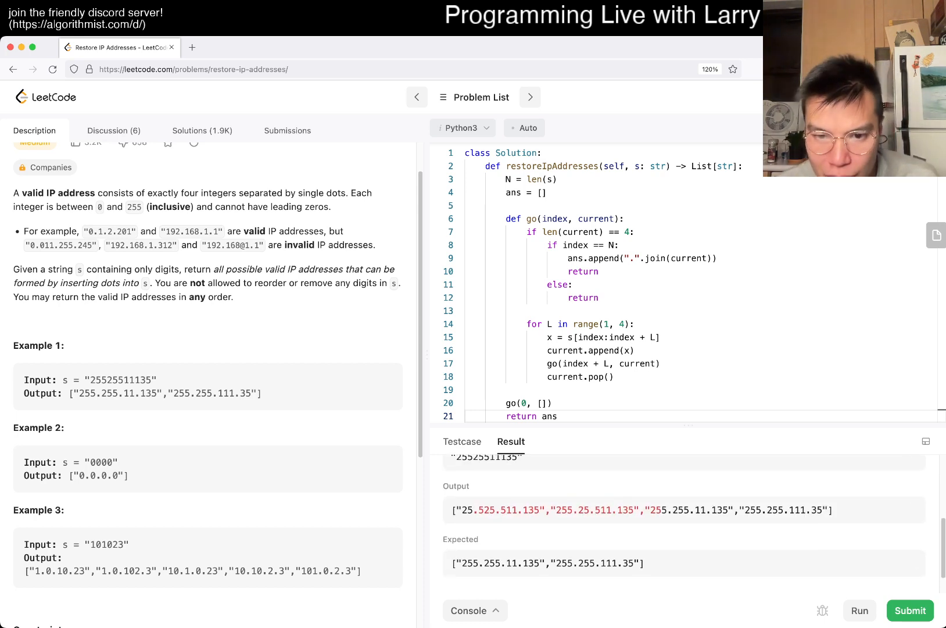
double_click(480, 510)
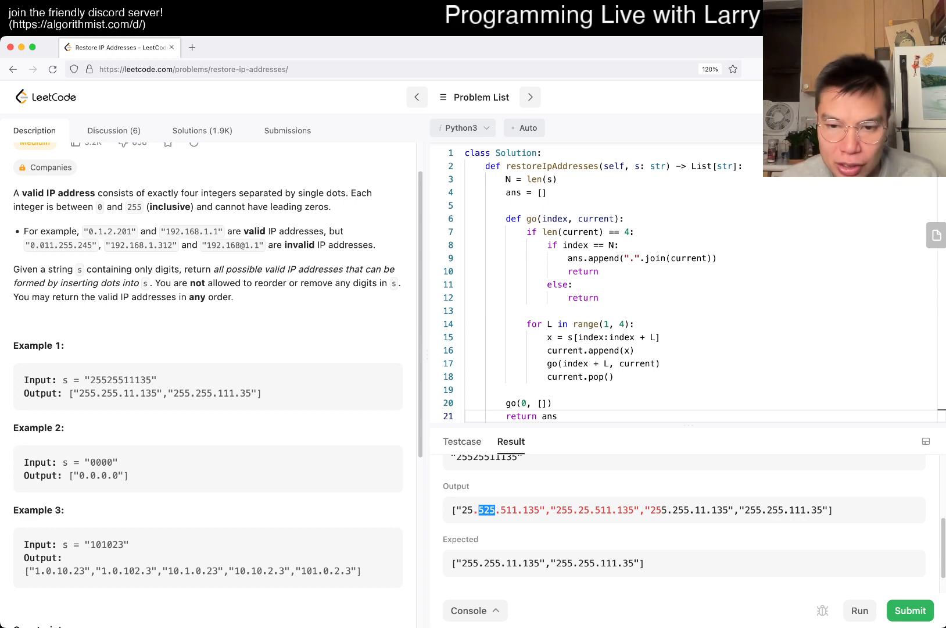
click(538, 505)
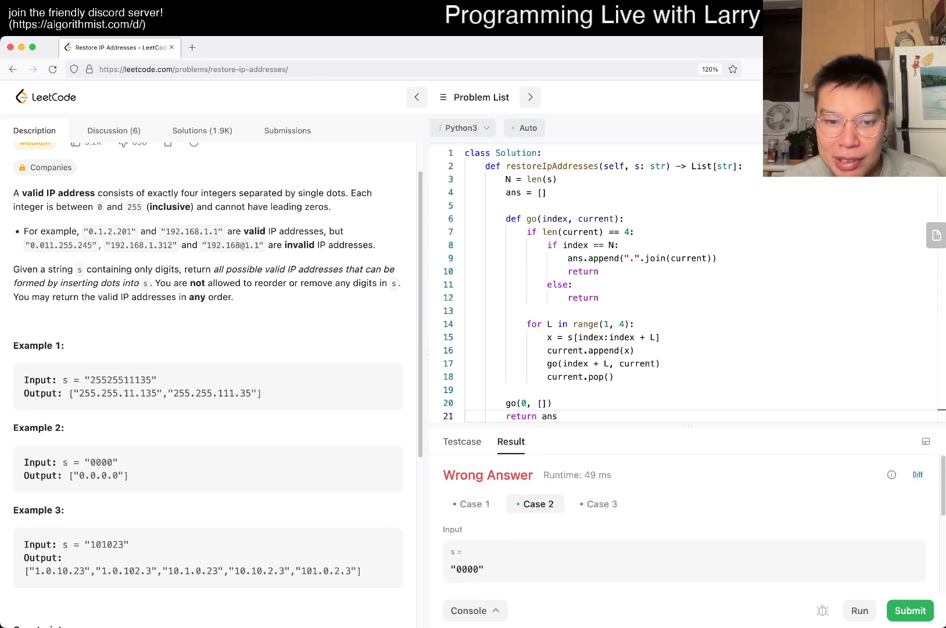
click(602, 505)
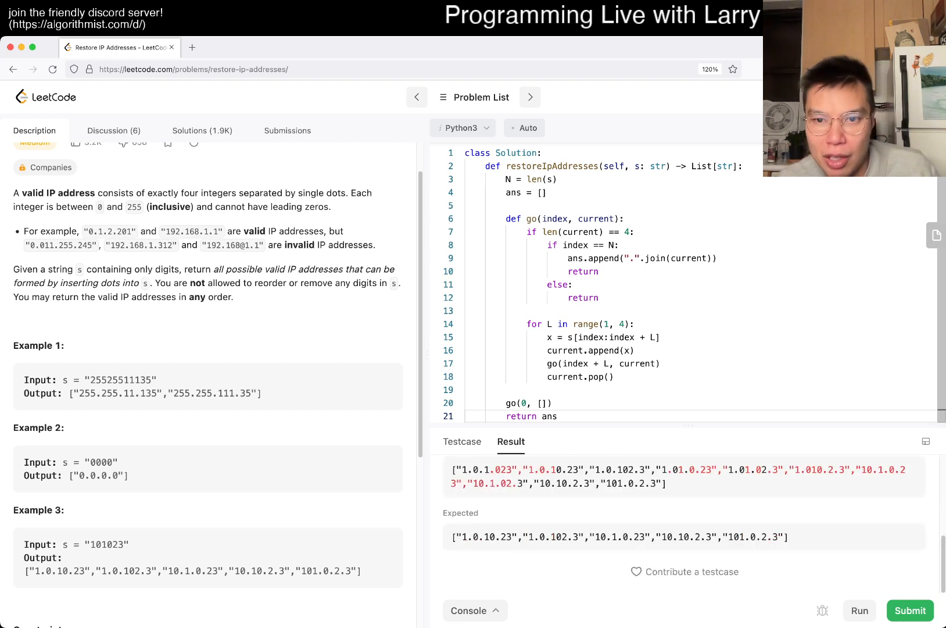
- Reject leading-zero pieces with len(x) > 1 and break when index + L > N
text(\)
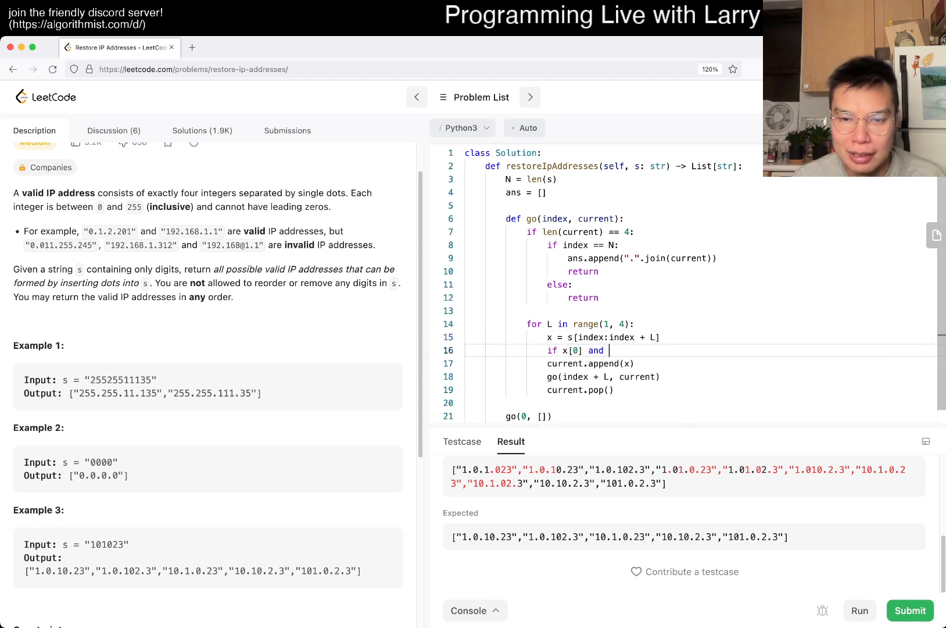
text(len(x) == 1:)
text(contin)
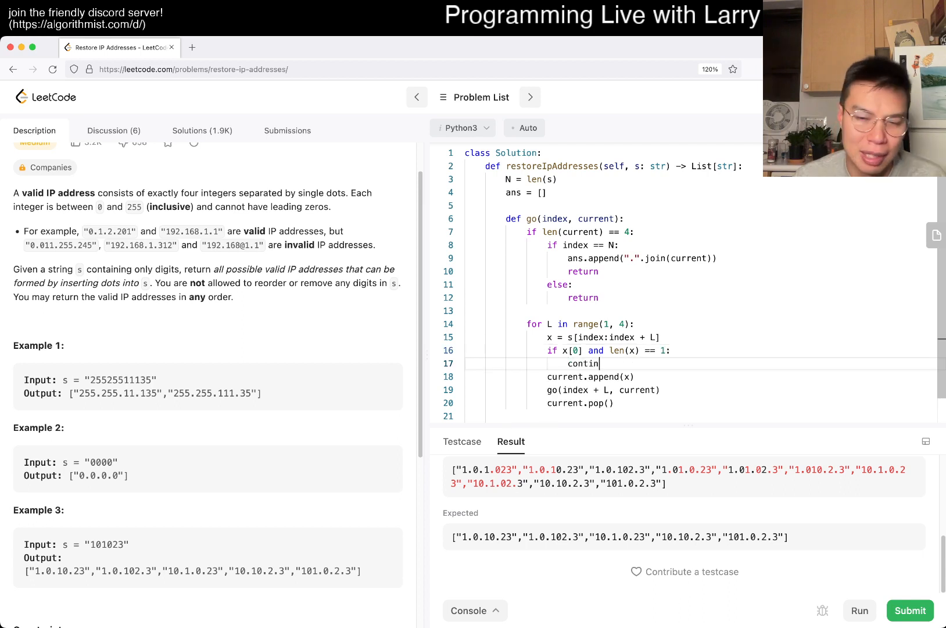
text(ue)
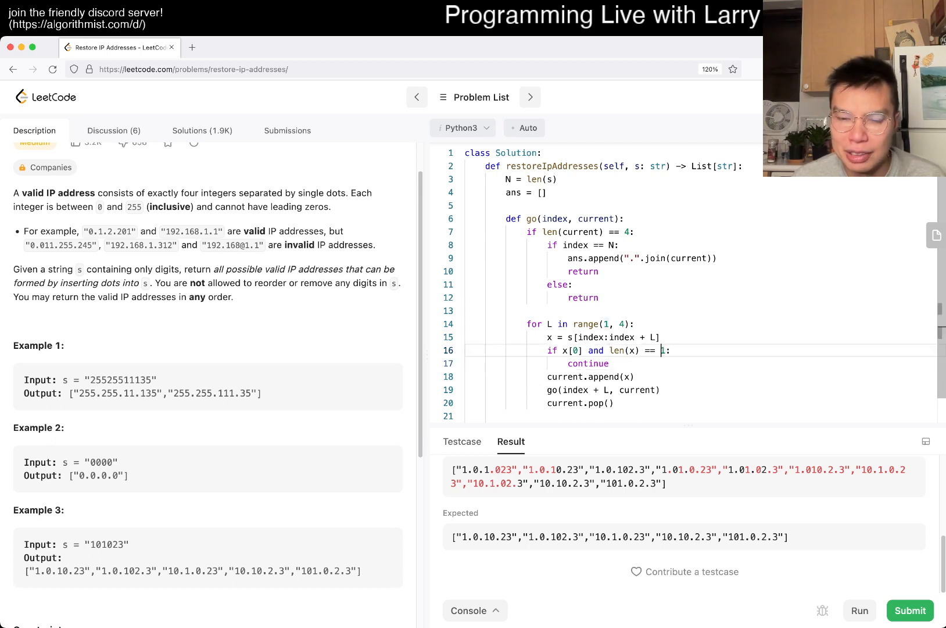
text(> 1)
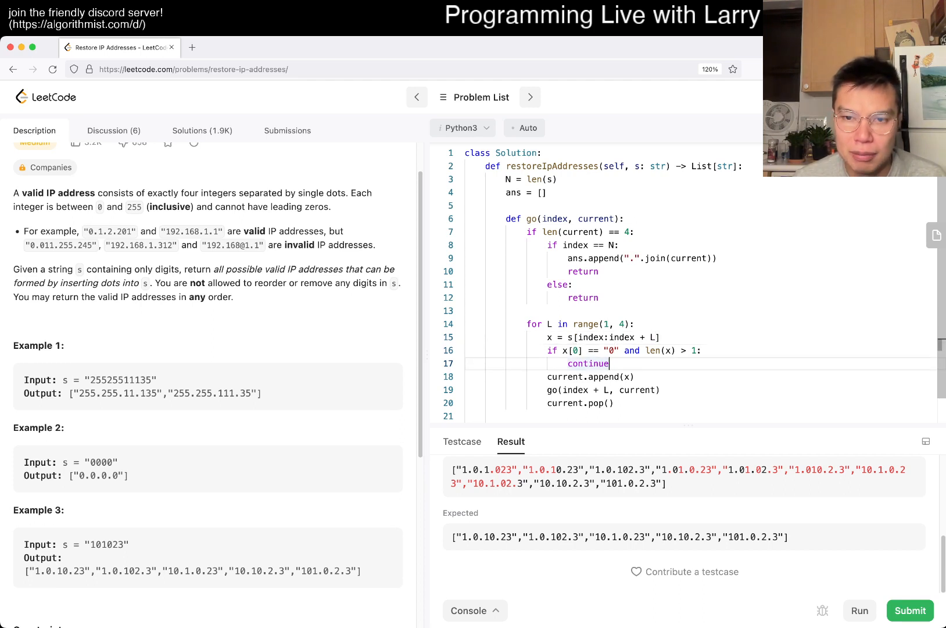
key(Enter)
text(if index + L)
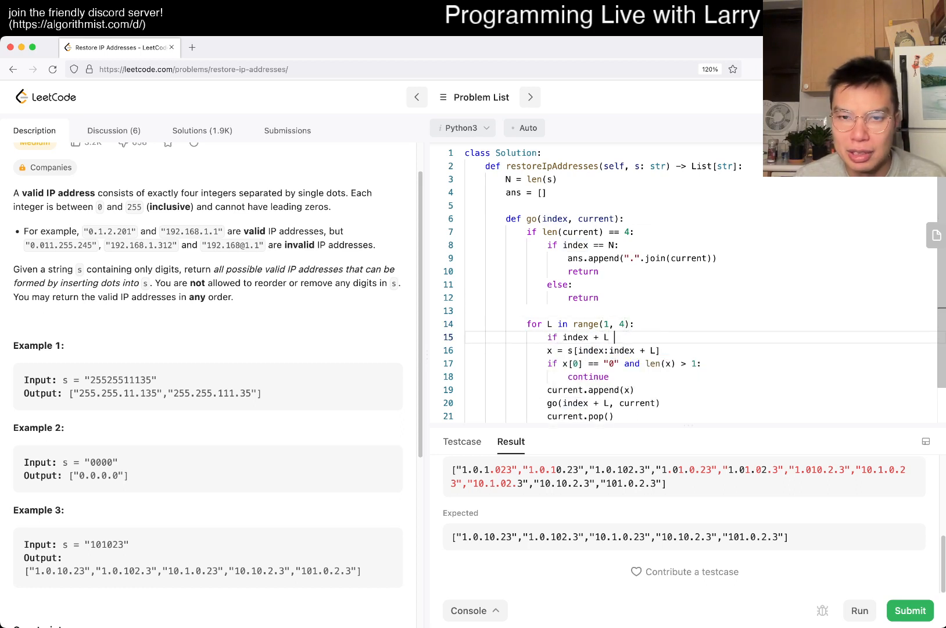
text(>)
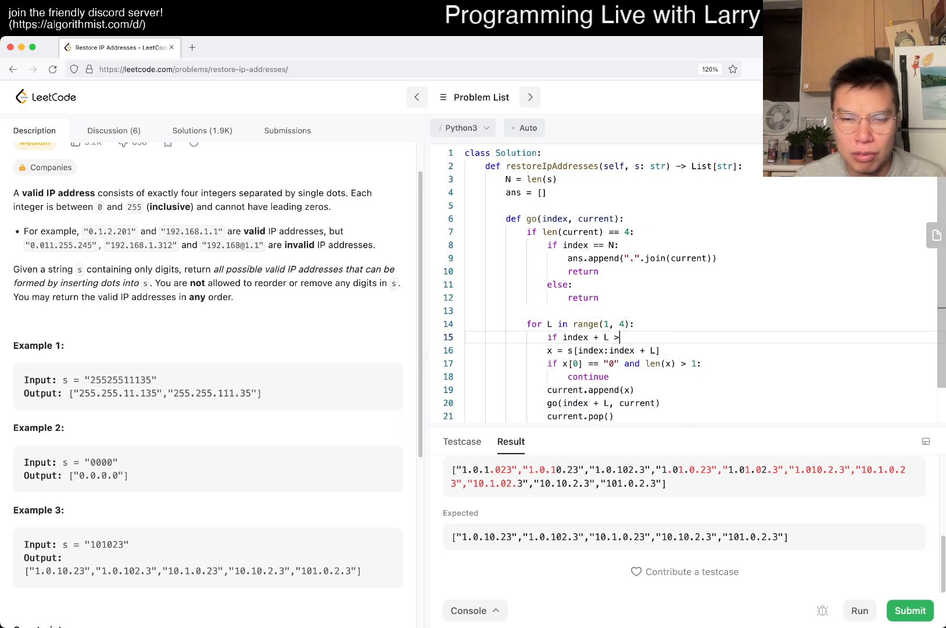
text(N:)
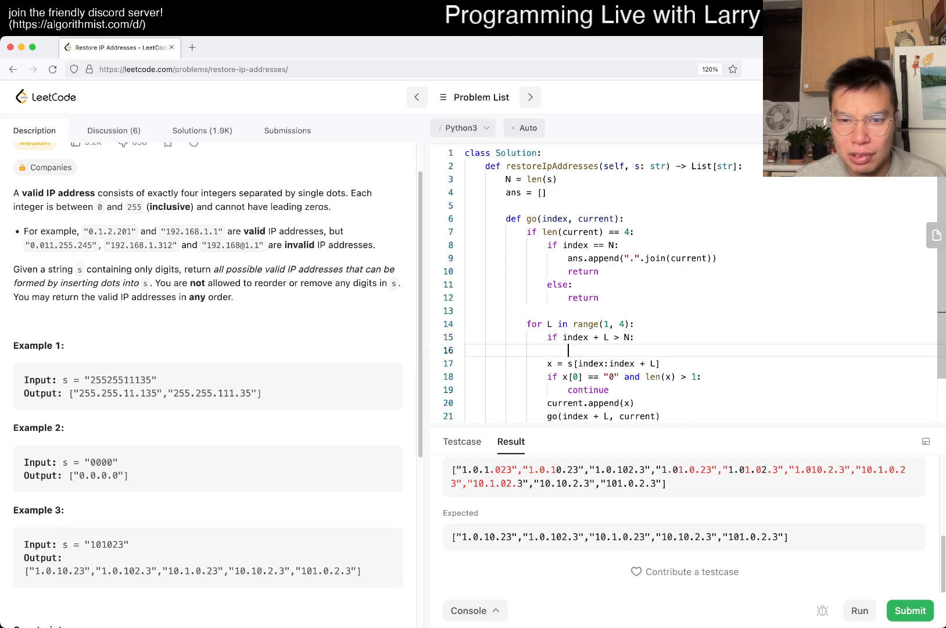
text(break)
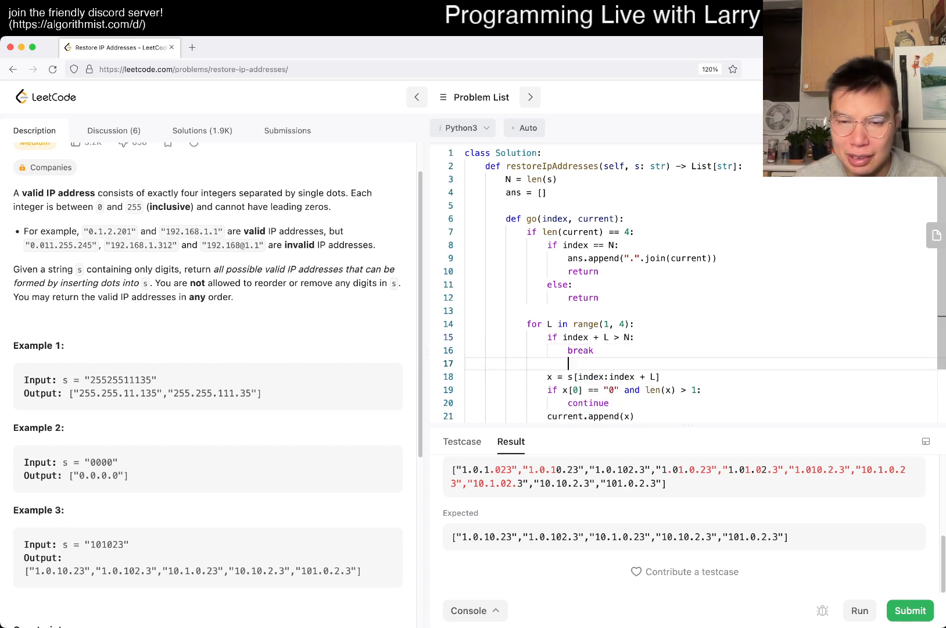
text(break)
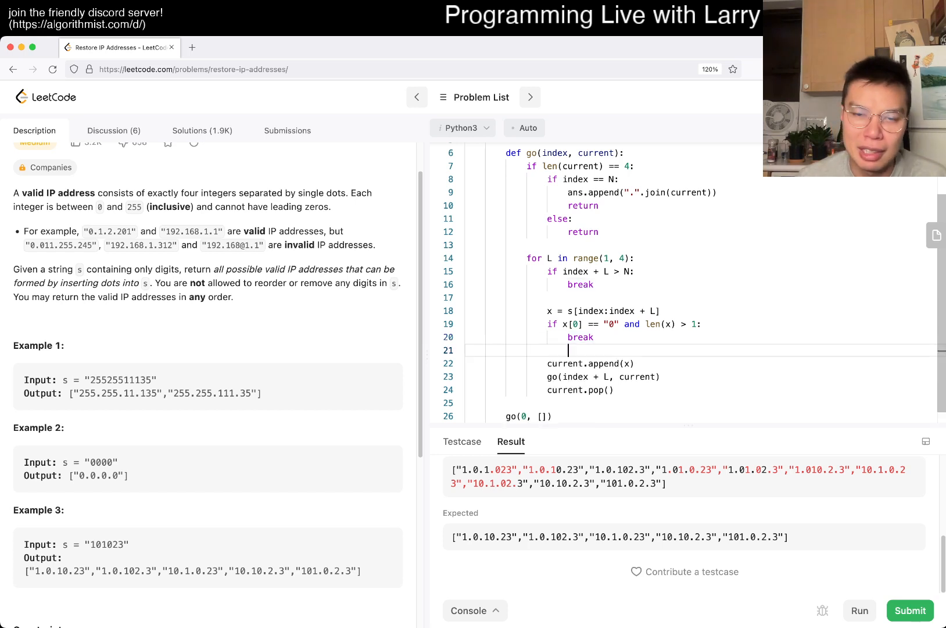
- Wrap the append and recursion in an if 0 <= int(x) <= 255 range check
text(if)
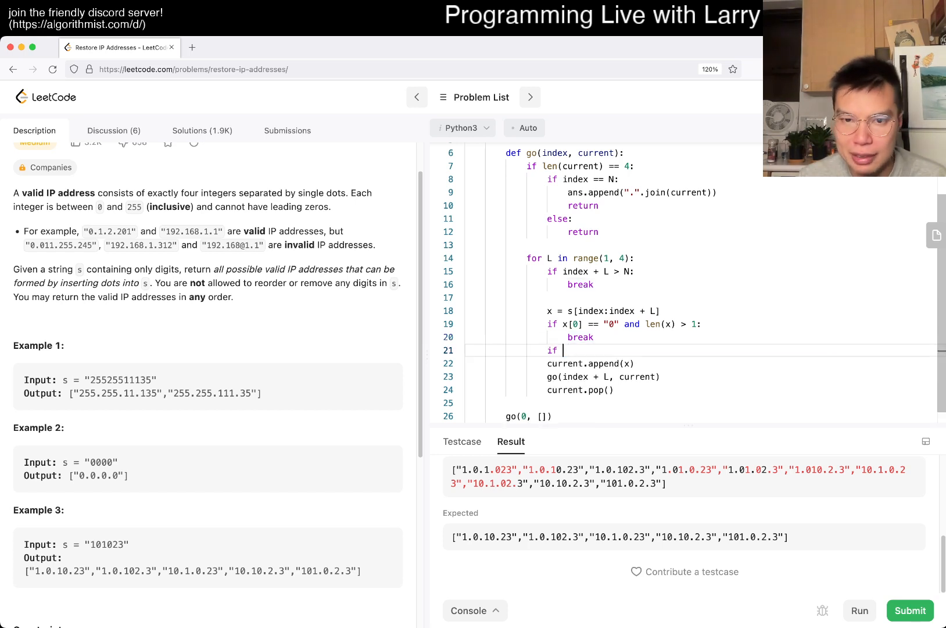
text(int(x))
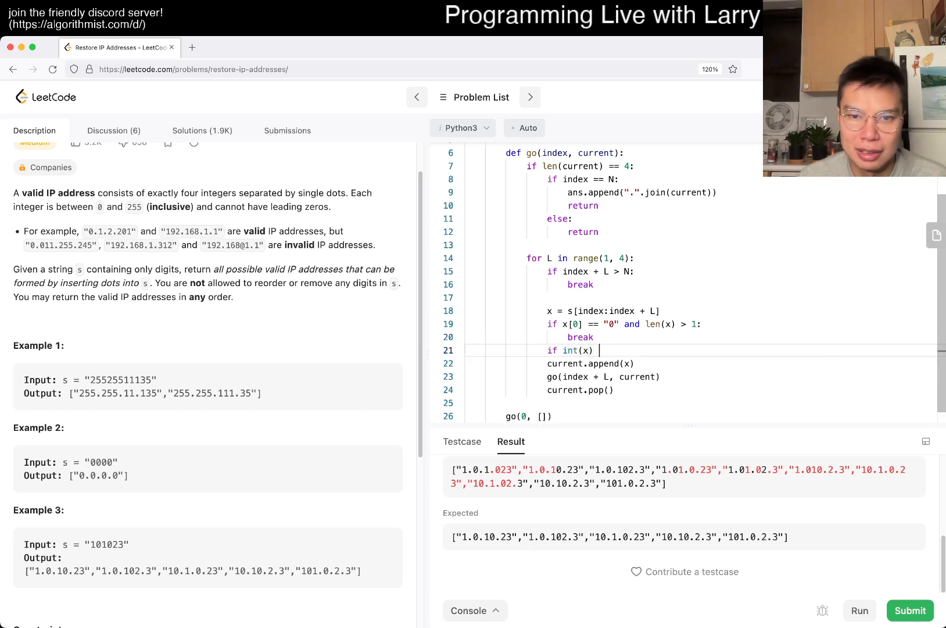
text(0)
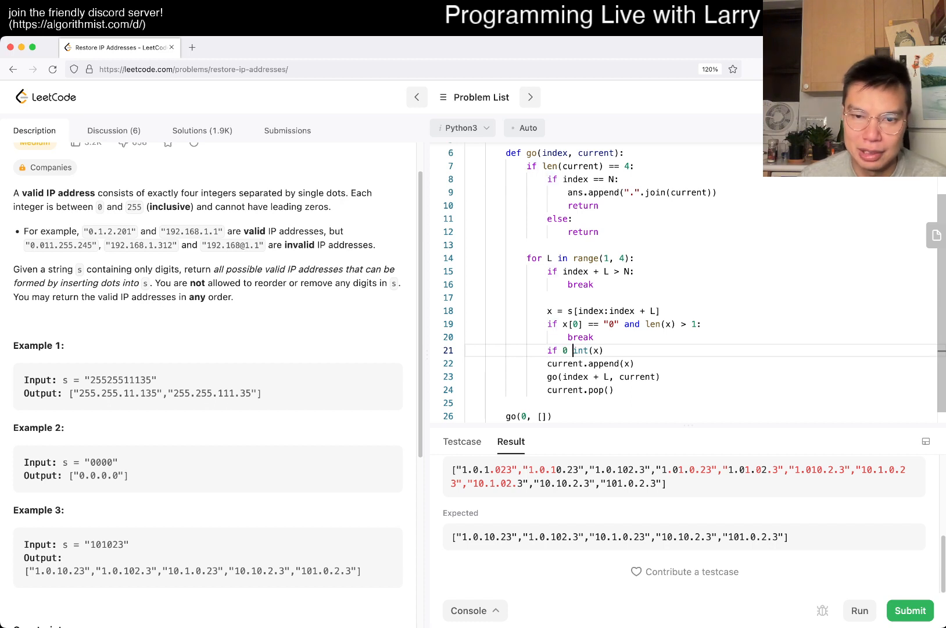
text(<= int(x) <= 255:)
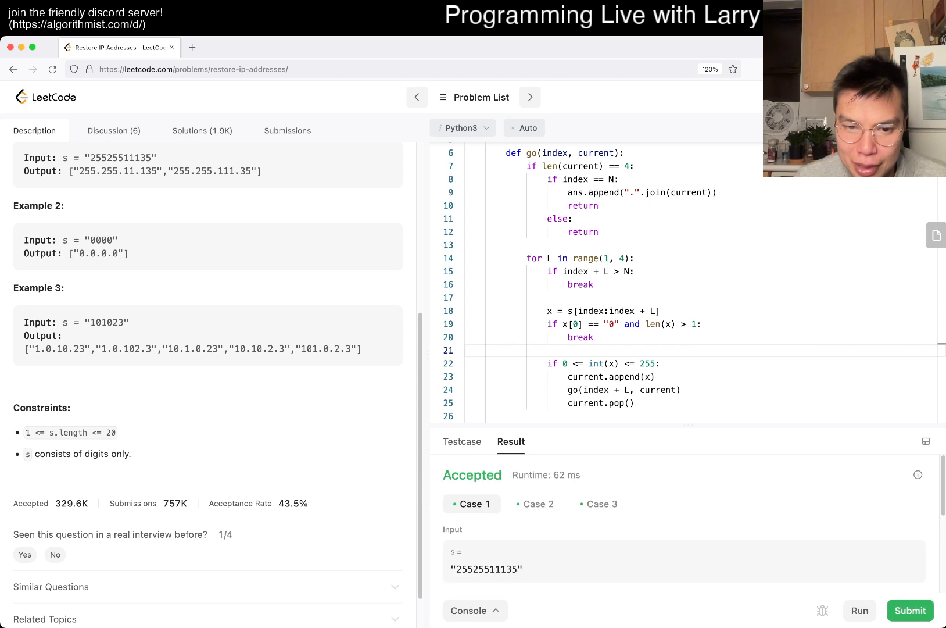
- Add a fourth test case "111111111", run all cases and confirm it passes
click(463, 442)
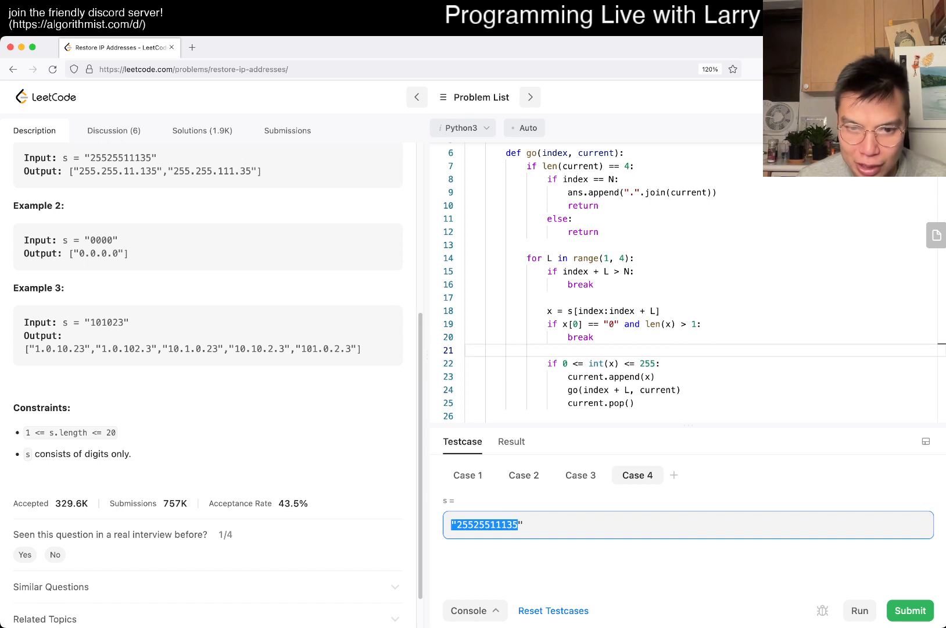
text(111111")
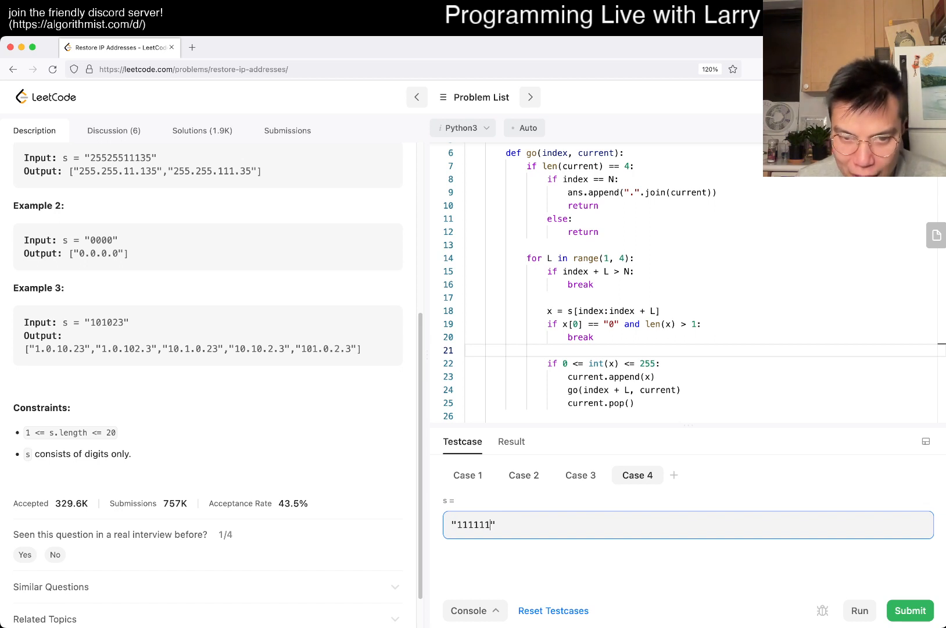
text(111)
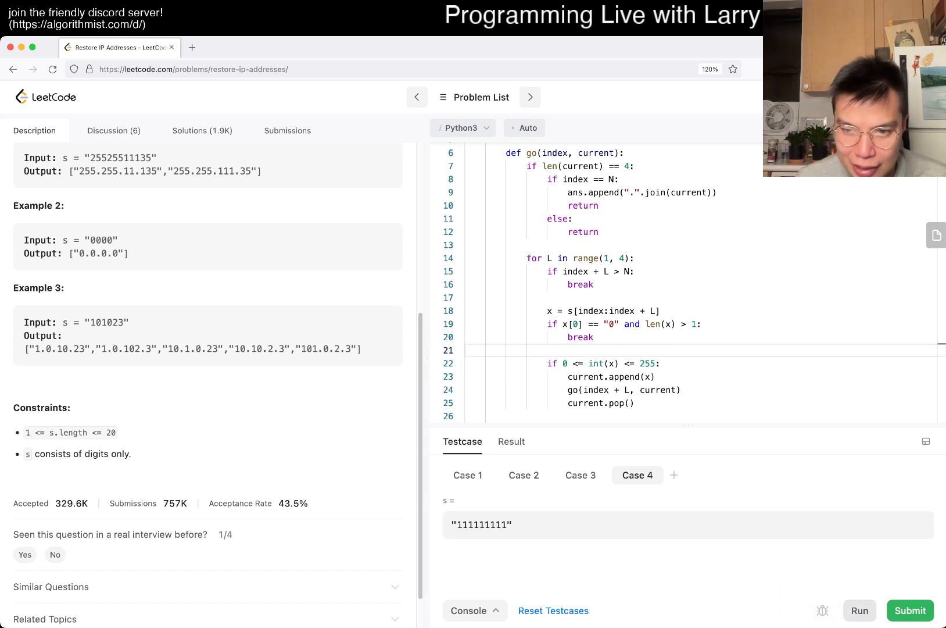
click(860, 610)
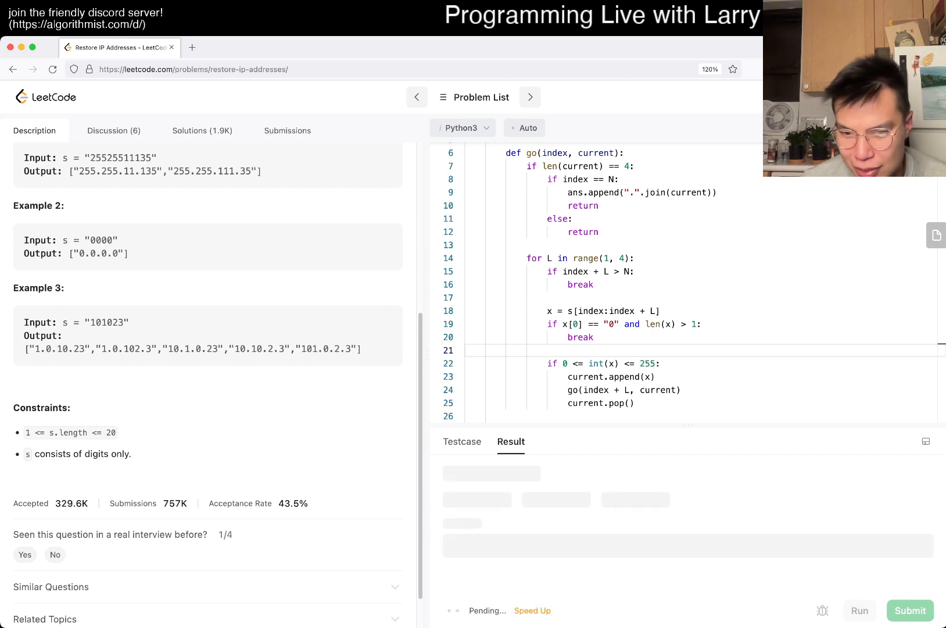
click(910, 610)
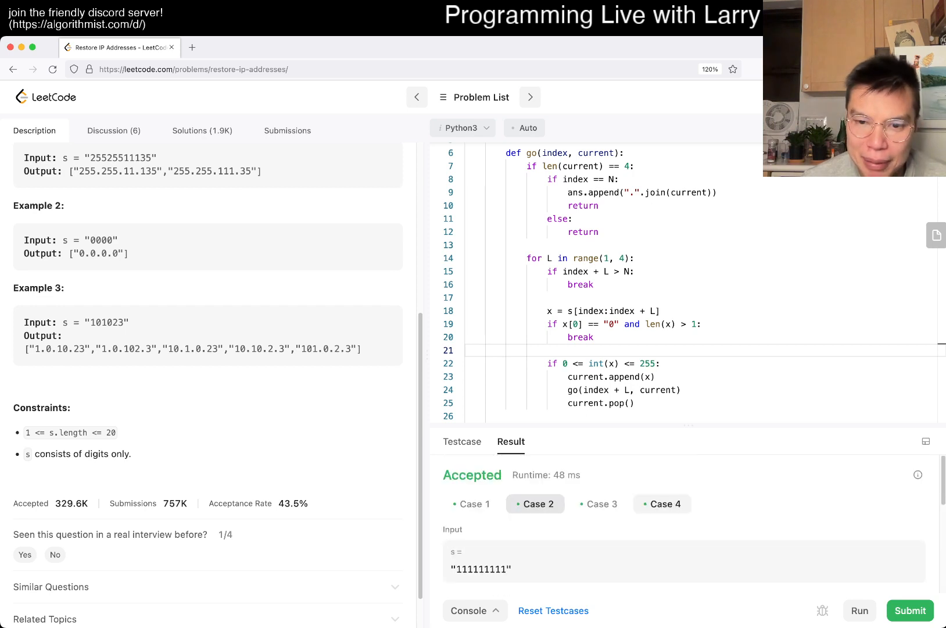
click(663, 505)
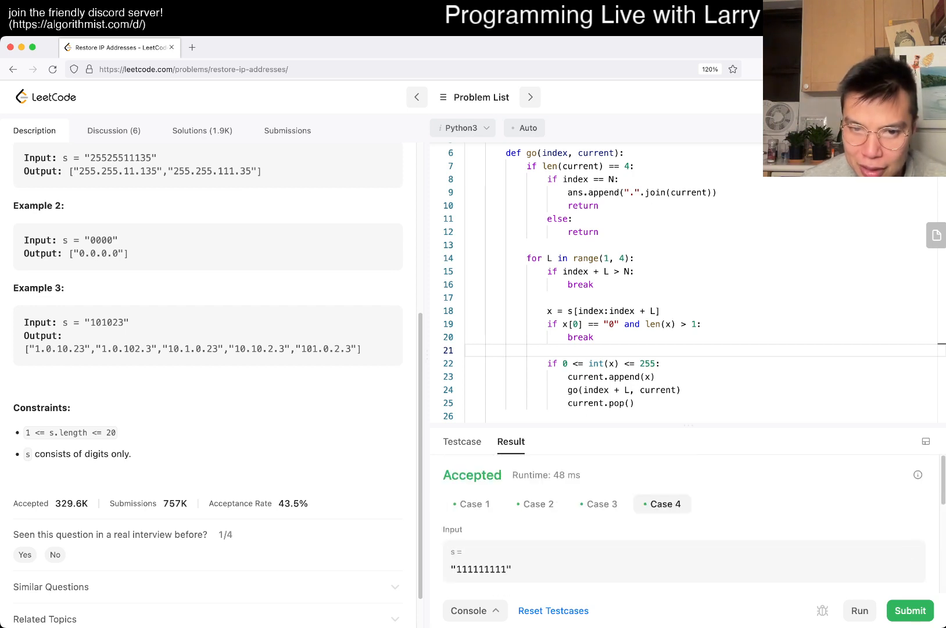
- Submit the solution for judging
click(462, 442)
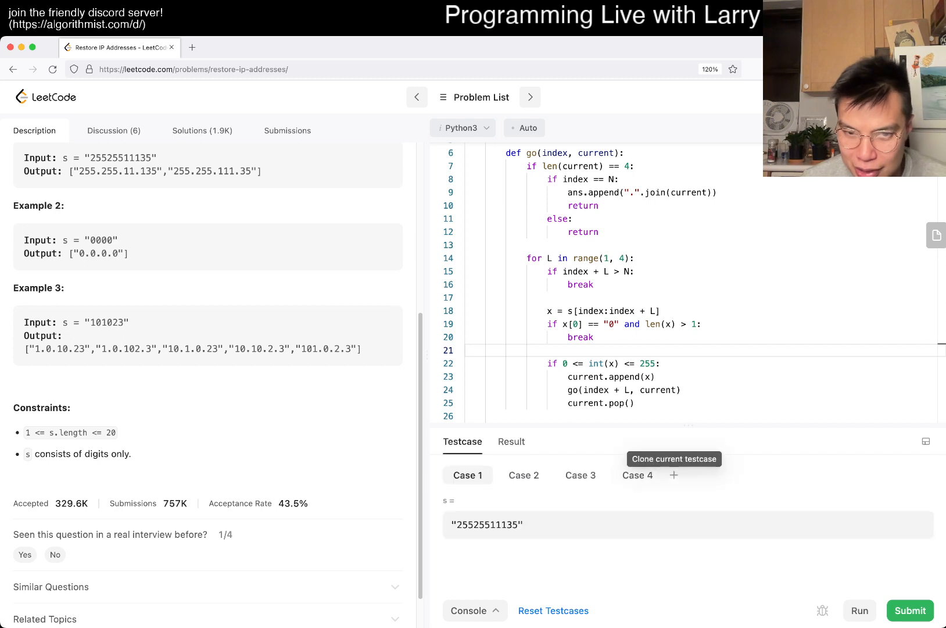
click(674, 476)
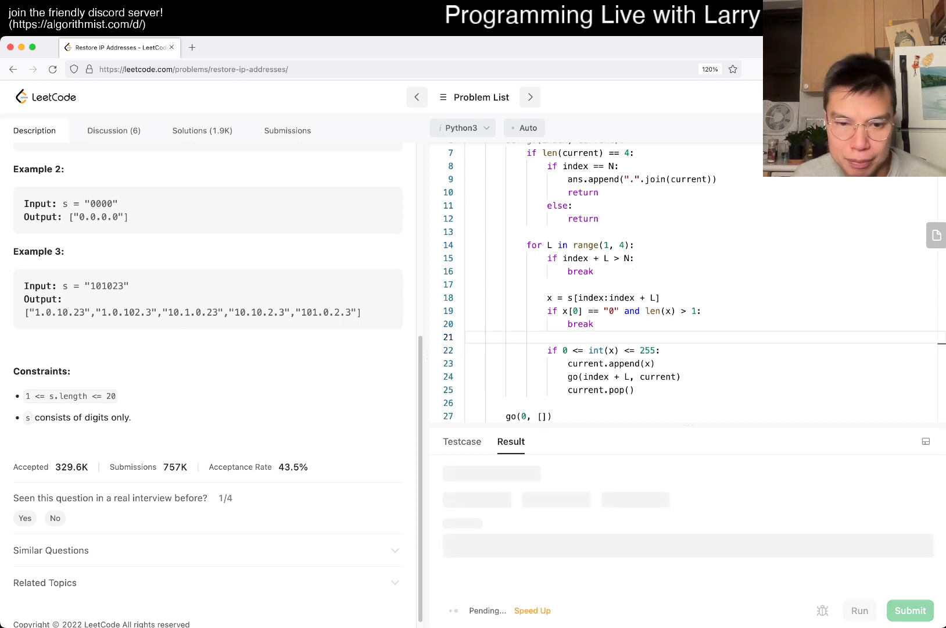
- Review the Accepted submission's 84 ms runtime and code, then return to the problem description
click(910, 610)
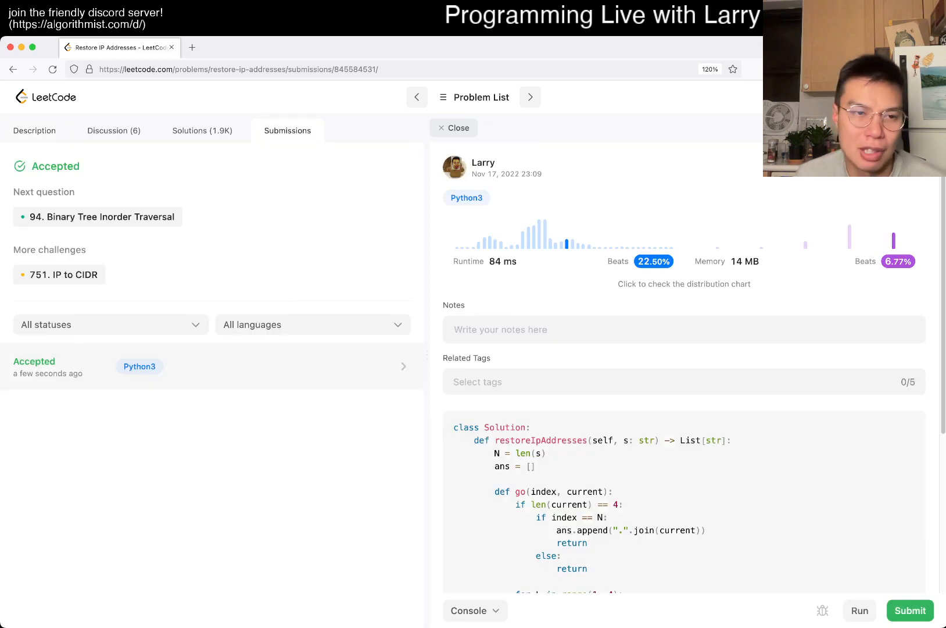
scroll(down, 3)
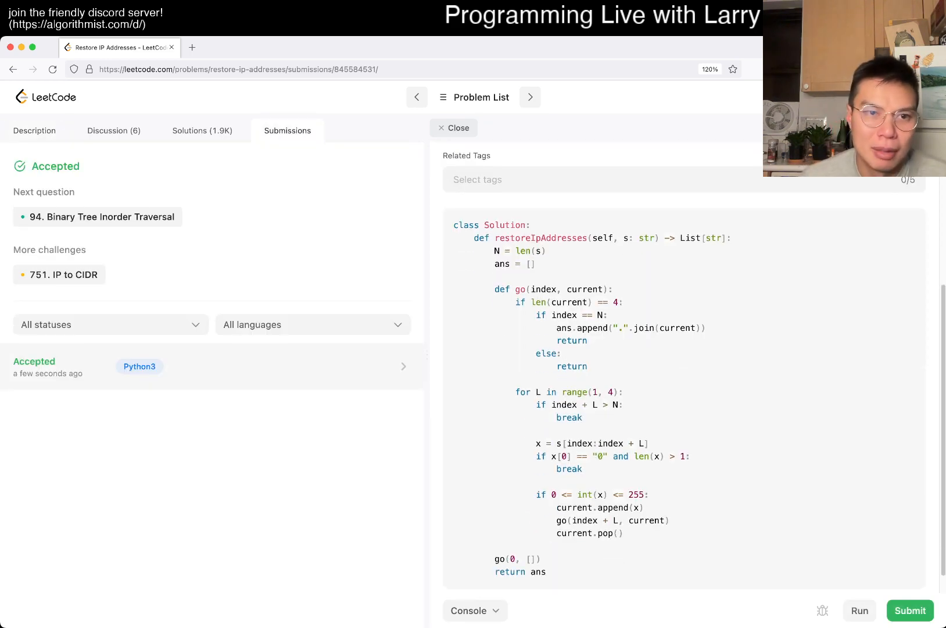
click(35, 130)
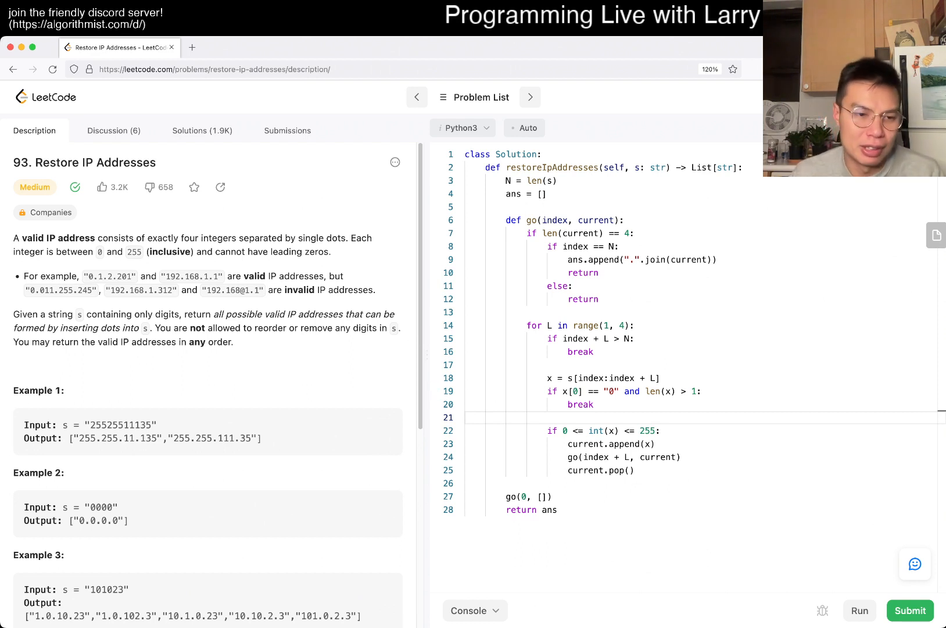
scroll(down, 3)
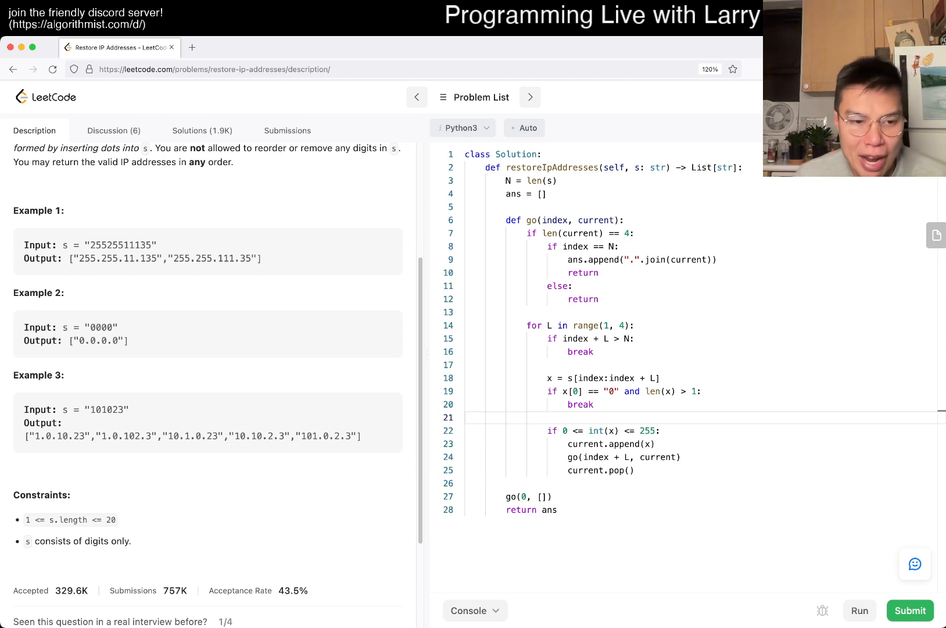
double_click(109, 520)
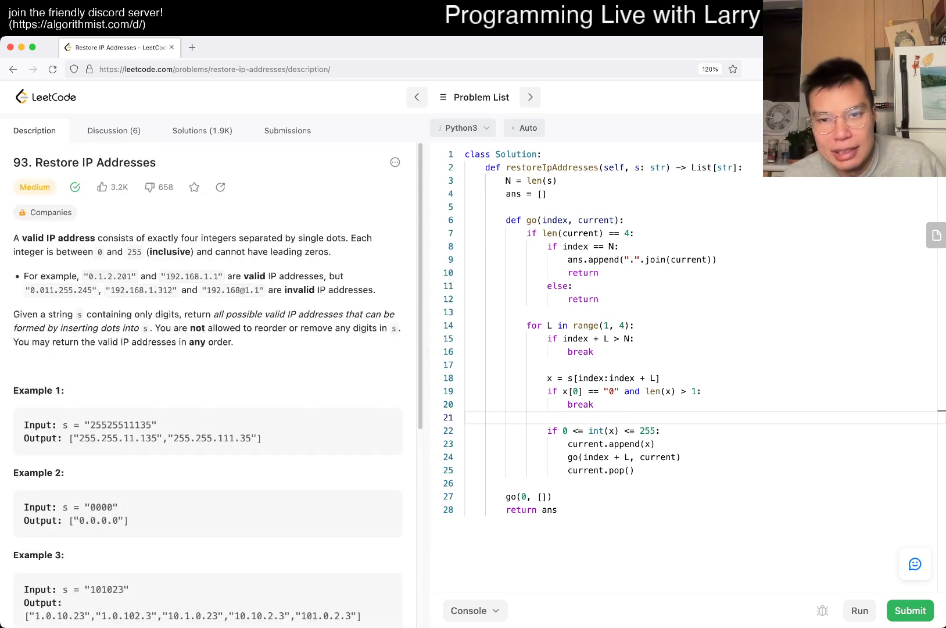
scroll(down, 3)
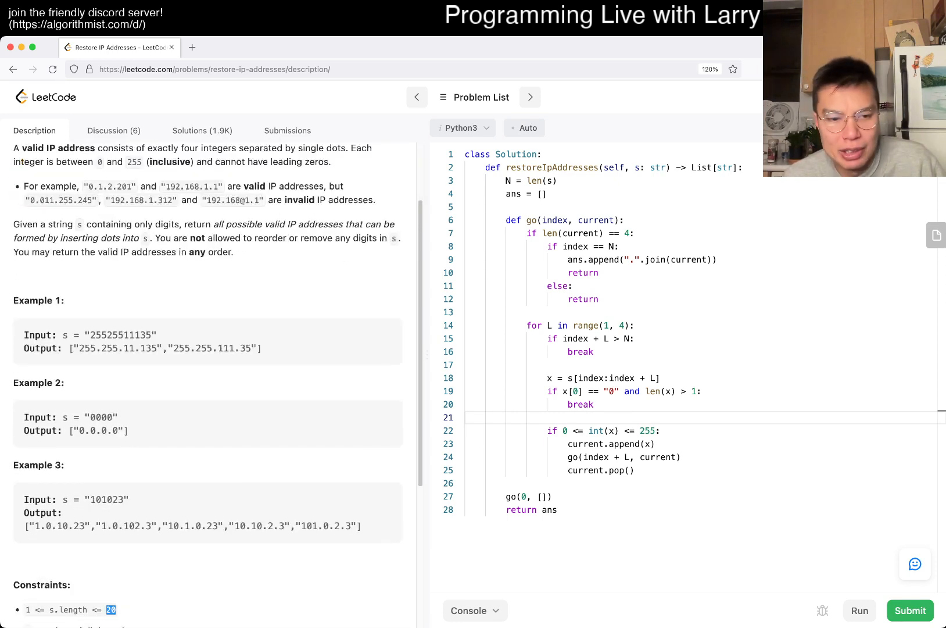